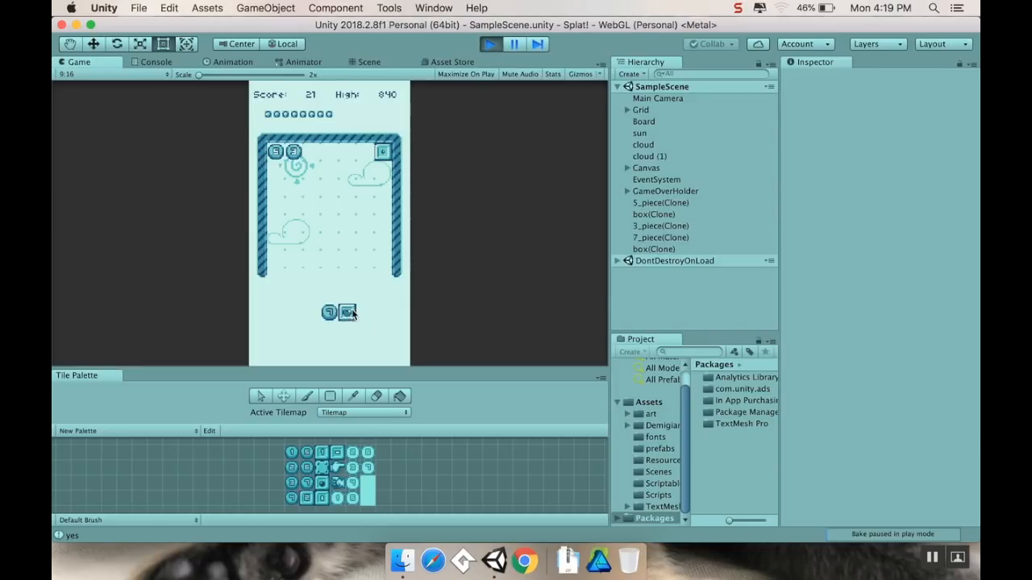
mouse_move(351, 317)
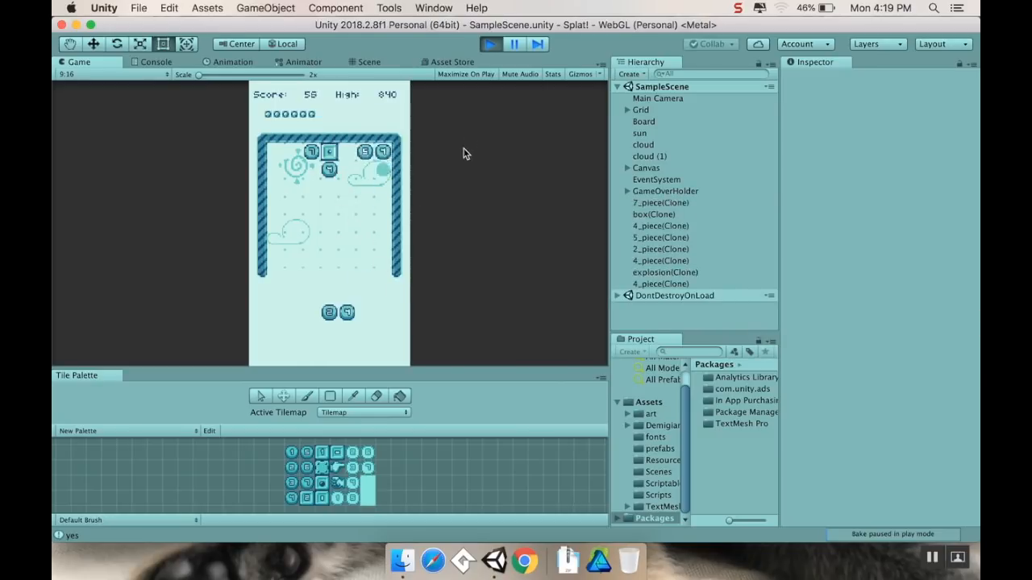
Stop the running play-test so the scene shows the Game Over panel over the empty board
click(368, 61)
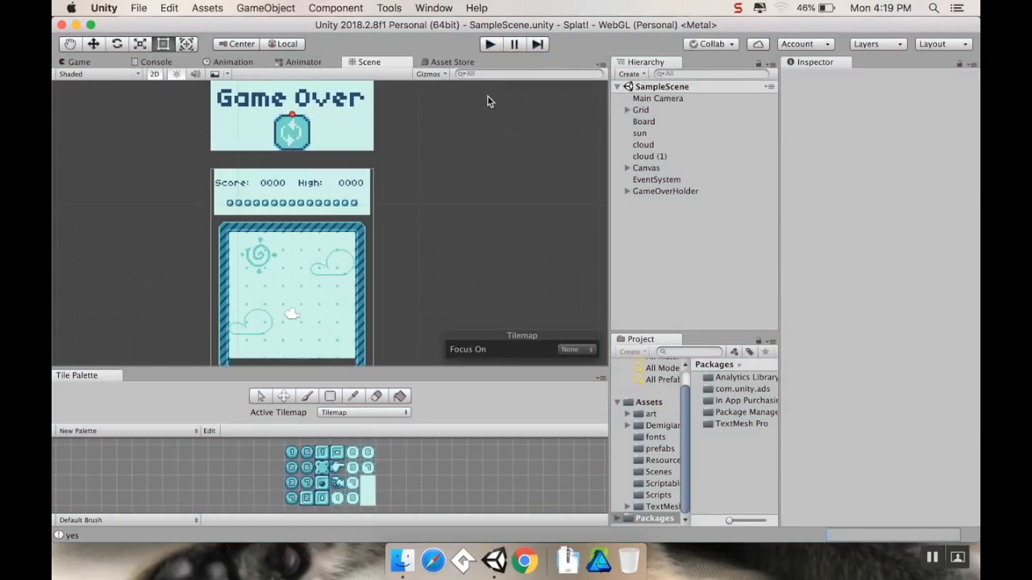
mouse_move(499, 166)
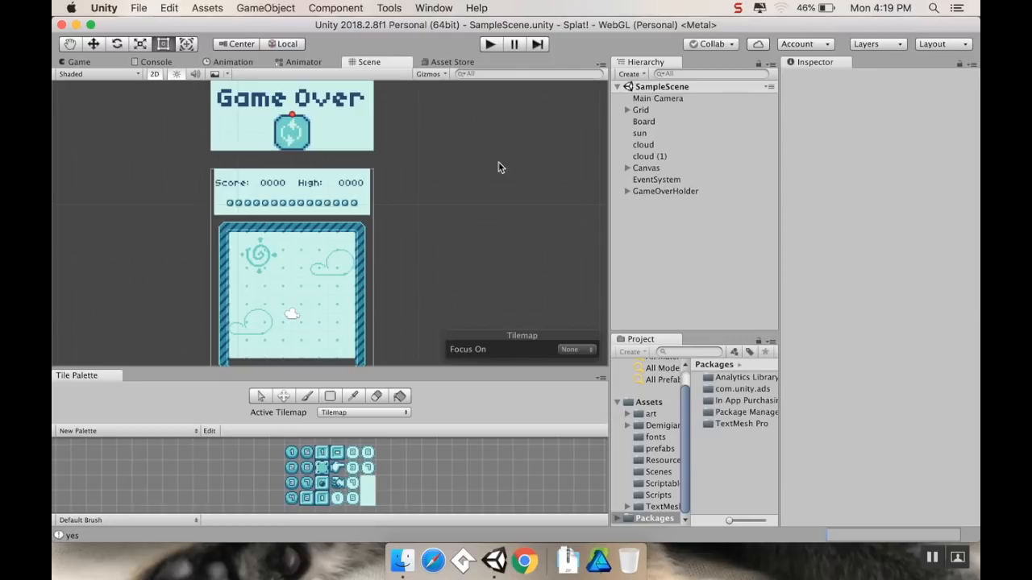
mouse_move(416, 153)
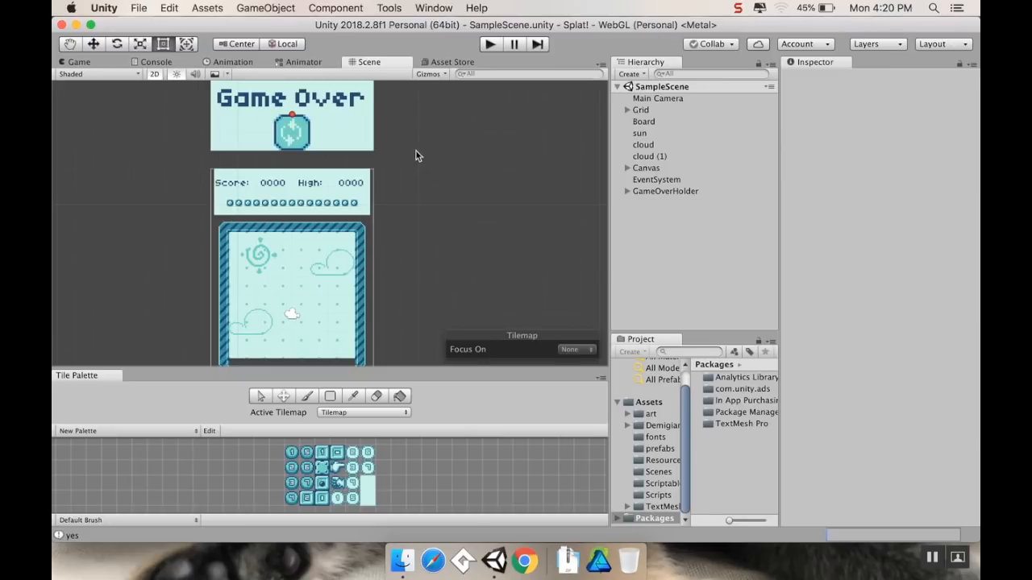
mouse_move(395, 226)
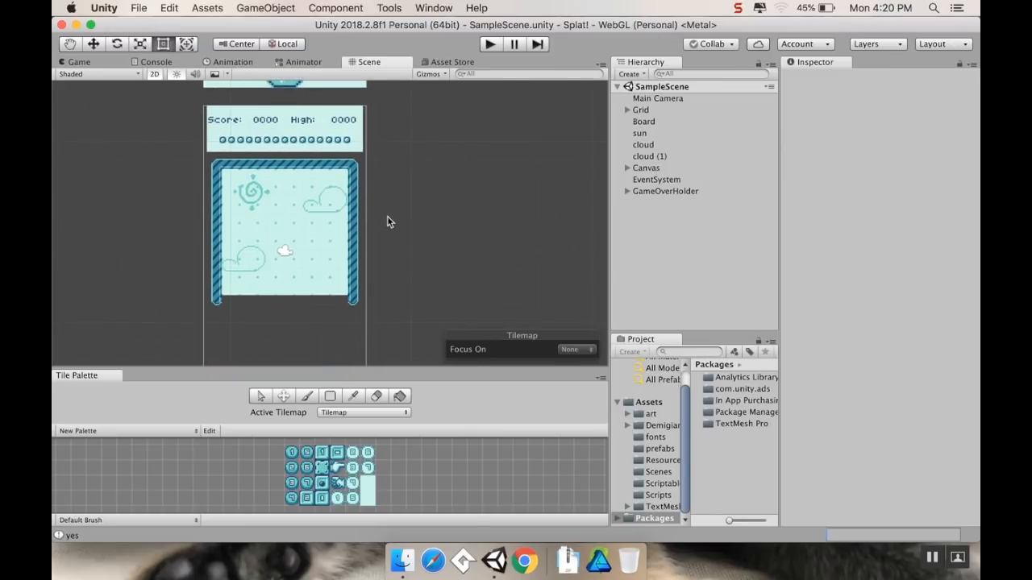
mouse_move(516, 232)
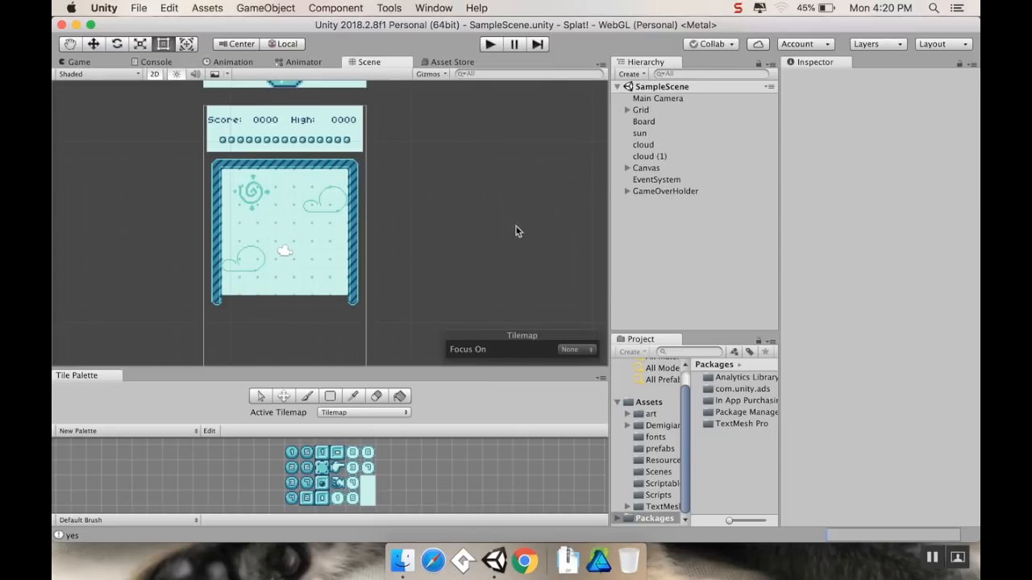
Select Board to show its seven possible pieces, then list the piece prefabs in the prefabs folder
click(643, 121)
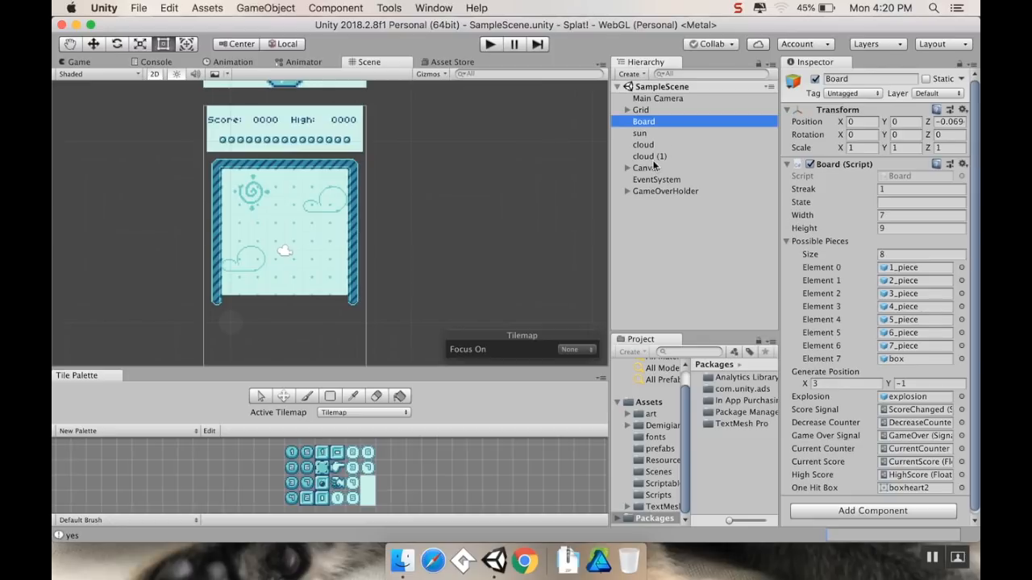
mouse_move(710, 374)
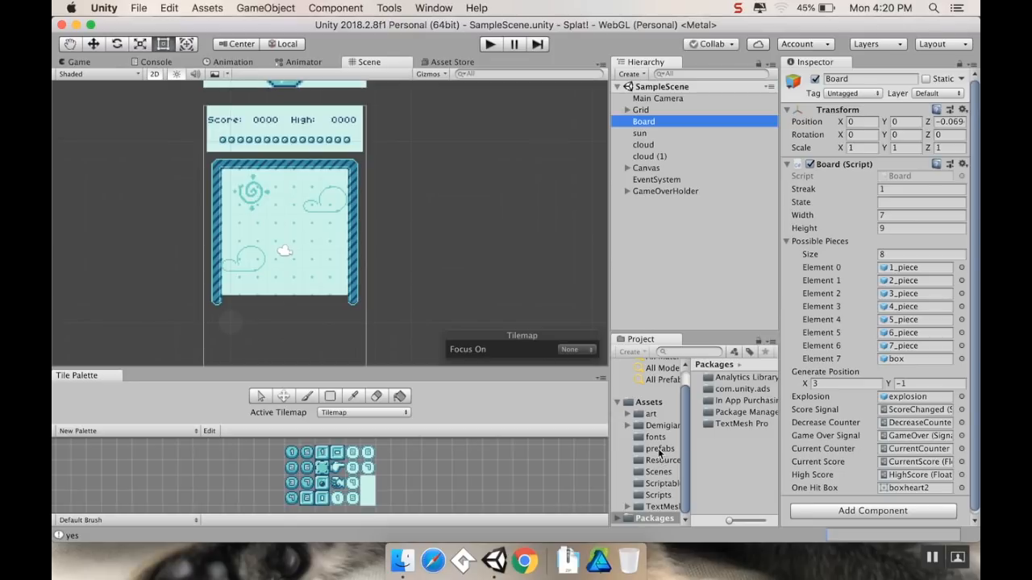
click(658, 448)
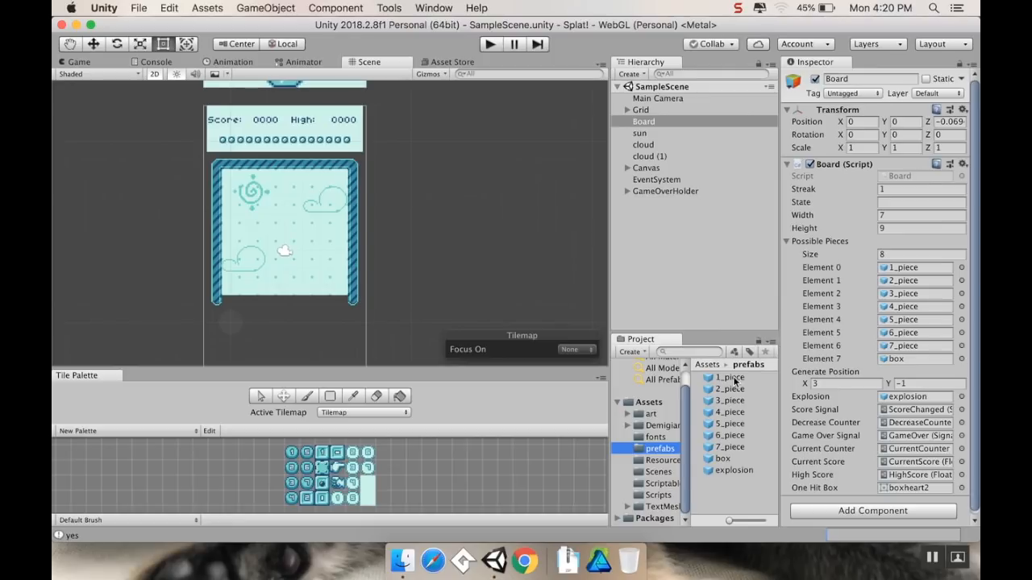
mouse_move(740, 403)
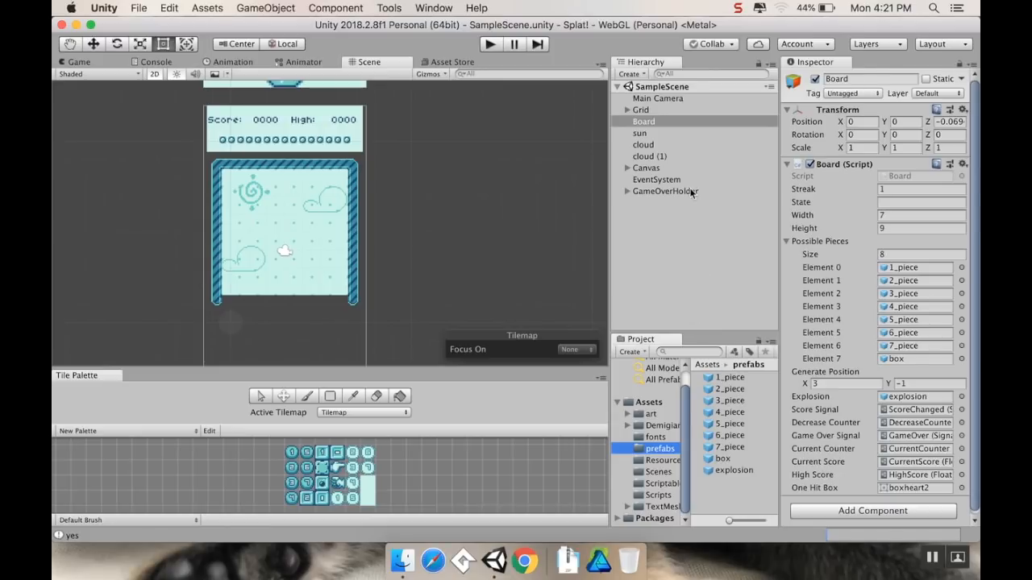
Expand Canvas and Panel, then select GameOverHolder to show its listener on the GameOver signal
click(644, 121)
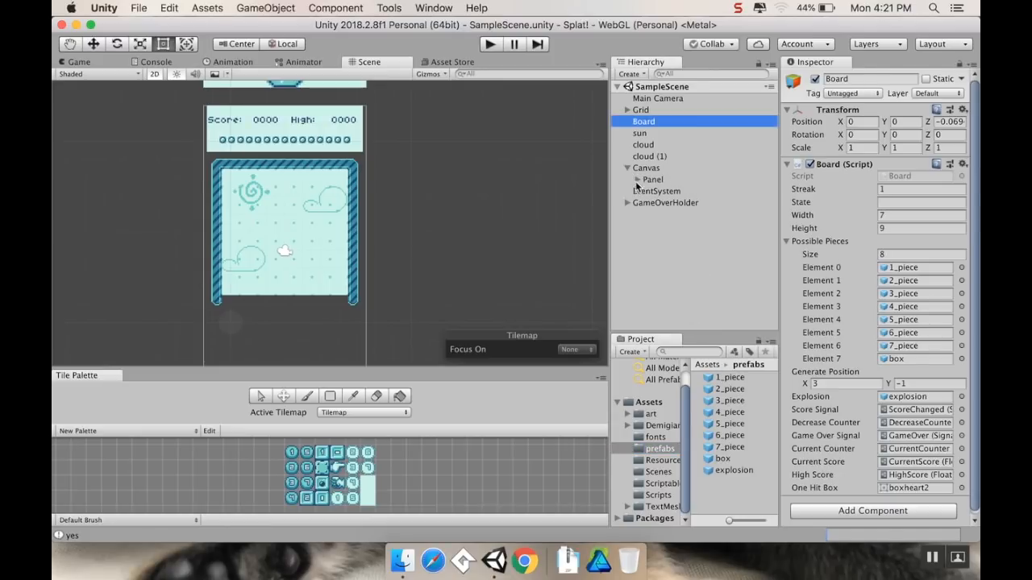
click(652, 179)
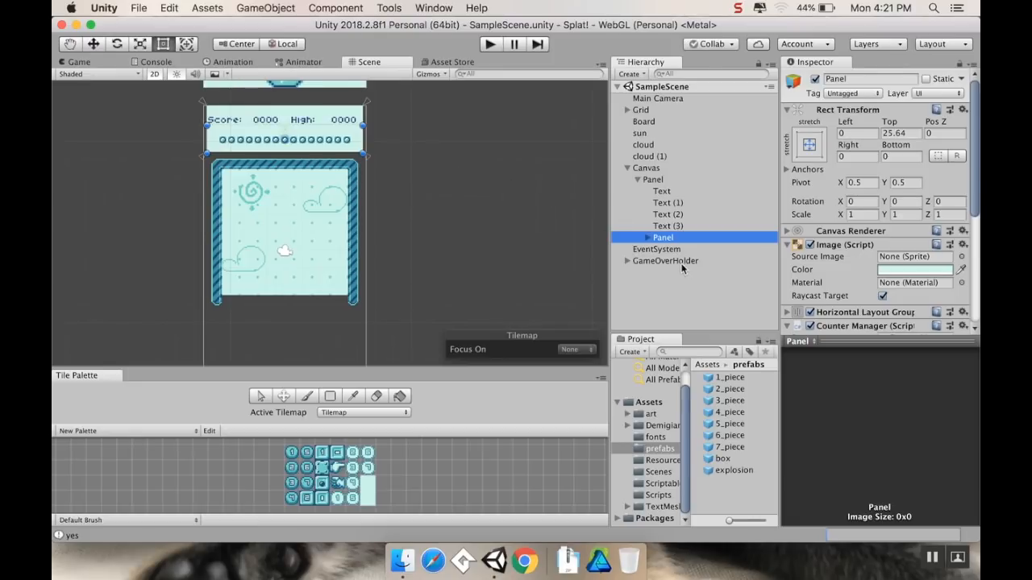
click(664, 261)
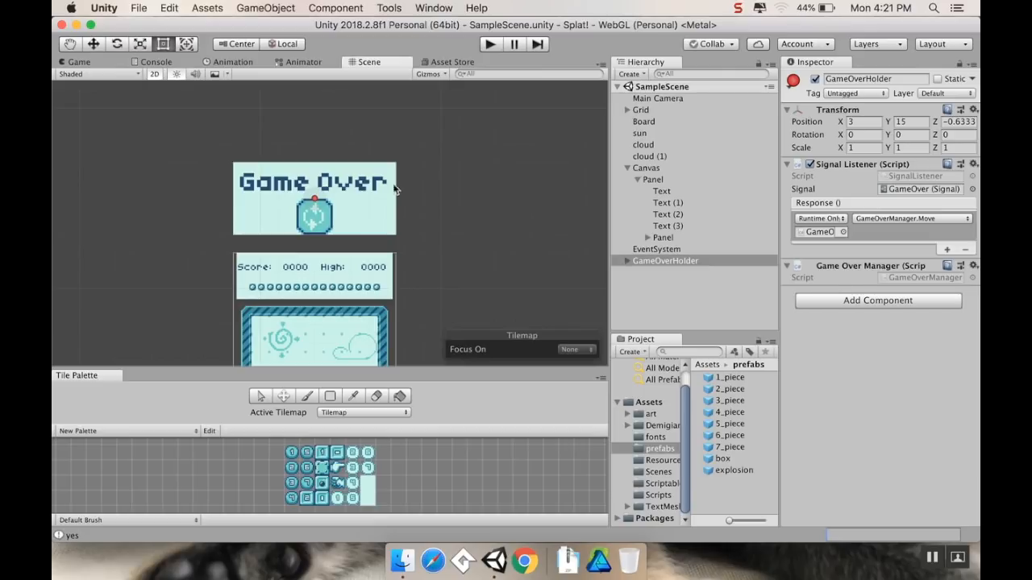
mouse_move(341, 219)
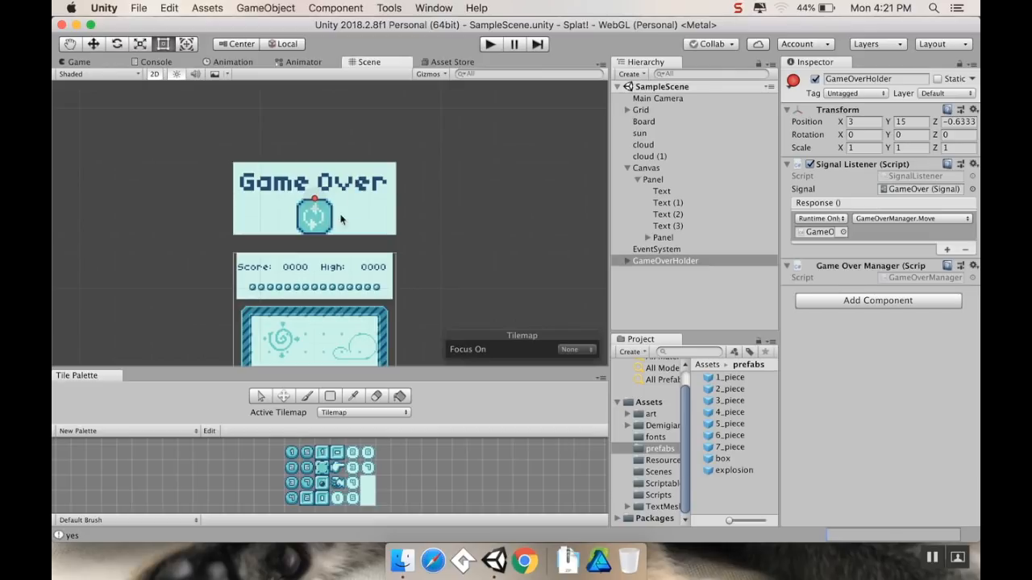
mouse_move(678, 249)
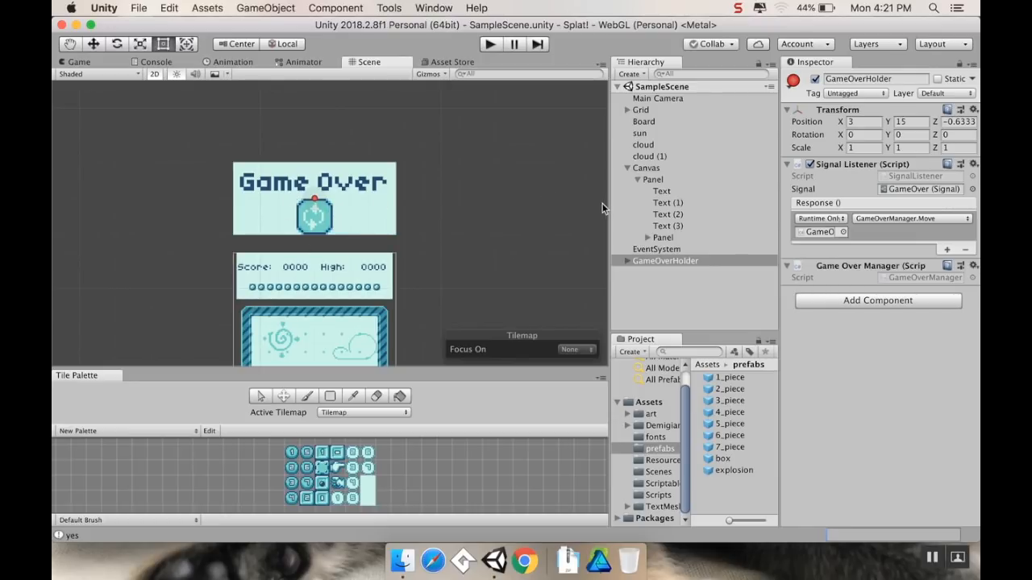
mouse_move(397, 211)
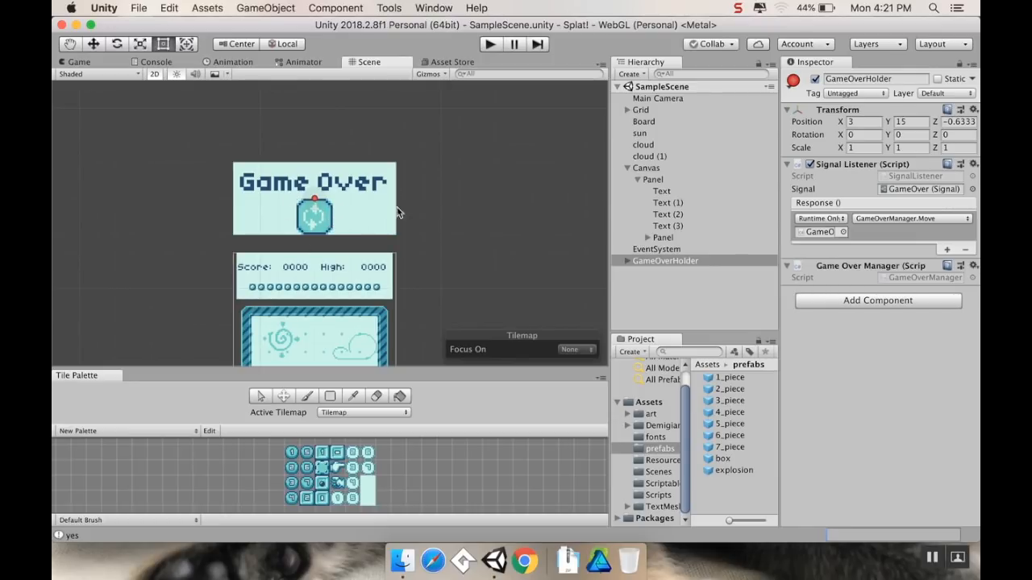
mouse_move(603, 196)
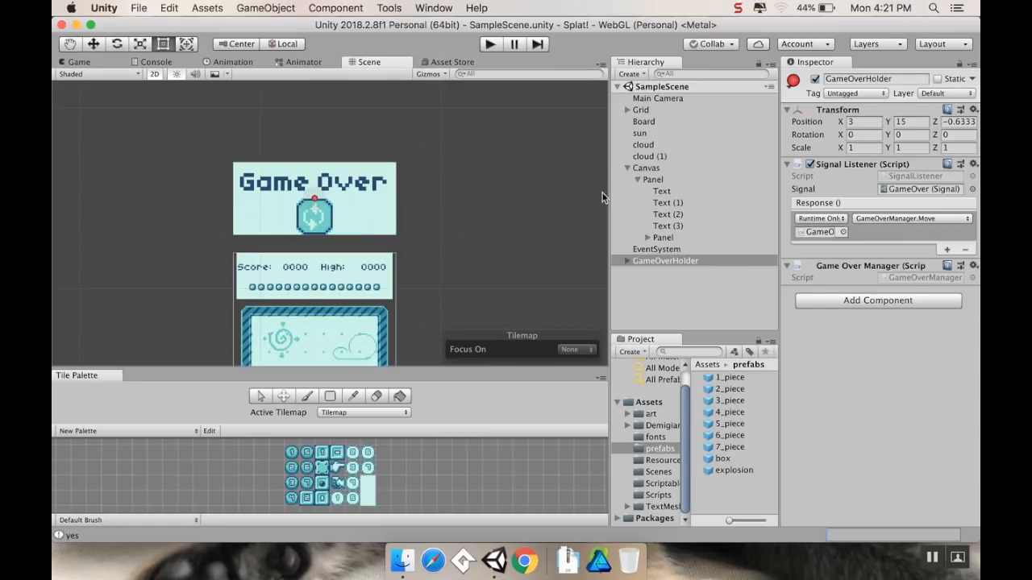
mouse_move(684, 180)
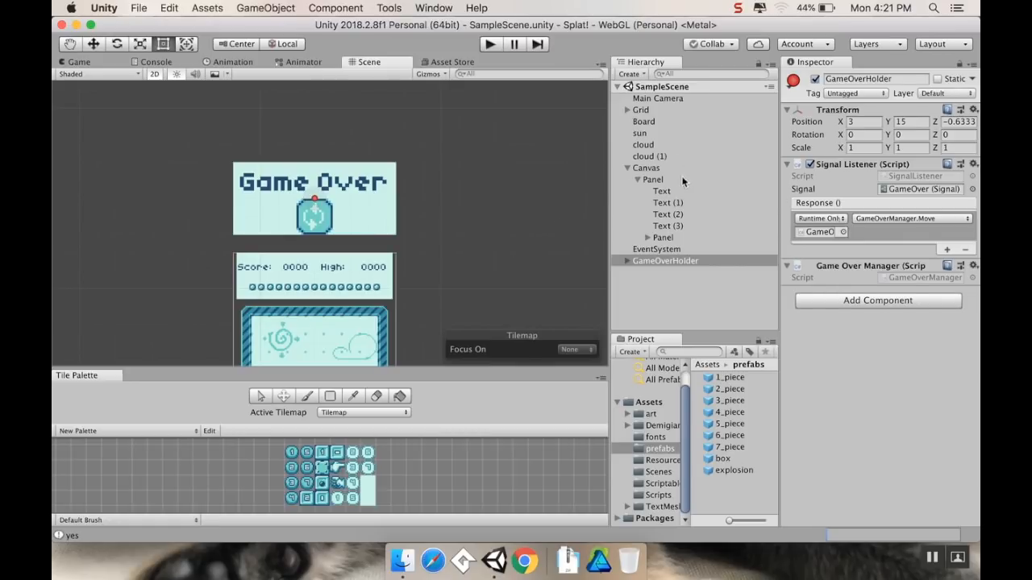
Select Board again to show its pieces, explosion and score, decrease and game-over signals
click(643, 121)
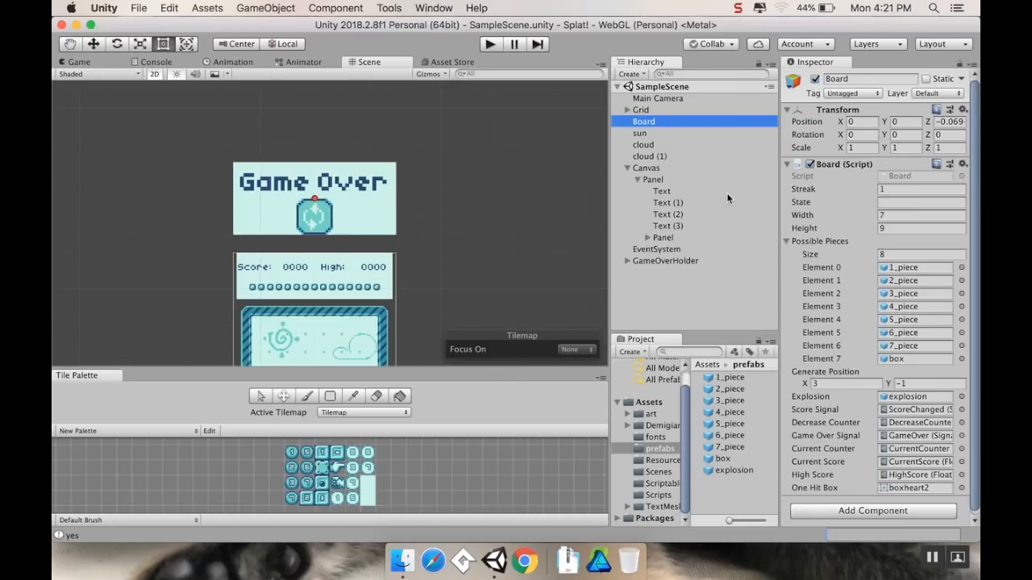
mouse_move(906, 416)
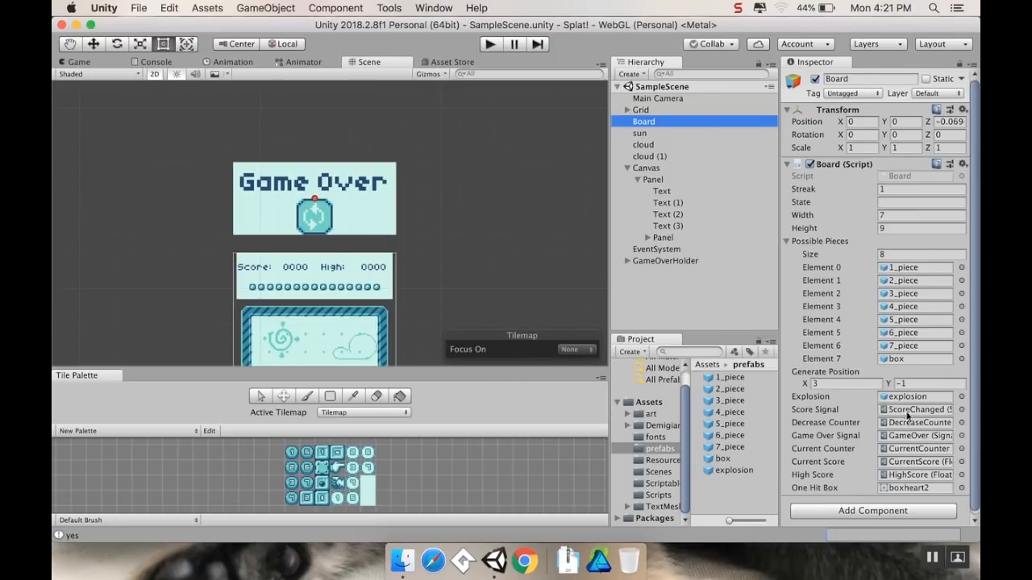
mouse_move(896, 419)
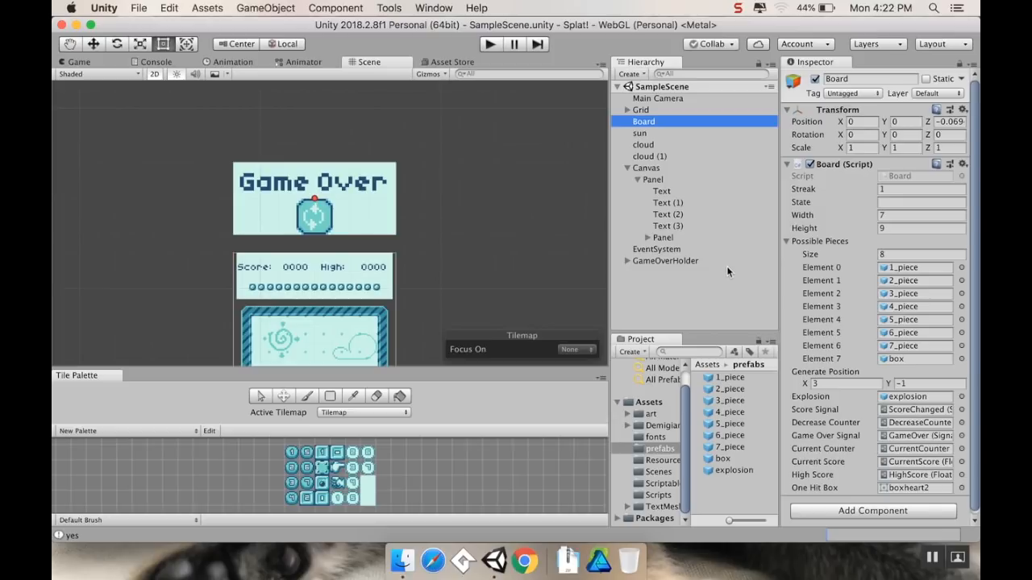
mouse_move(687, 257)
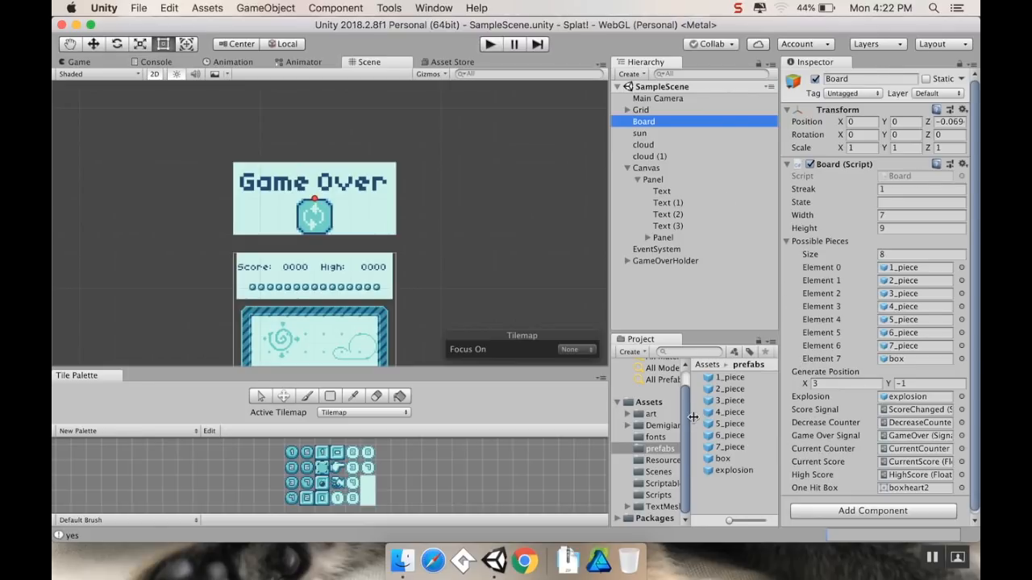
mouse_move(681, 329)
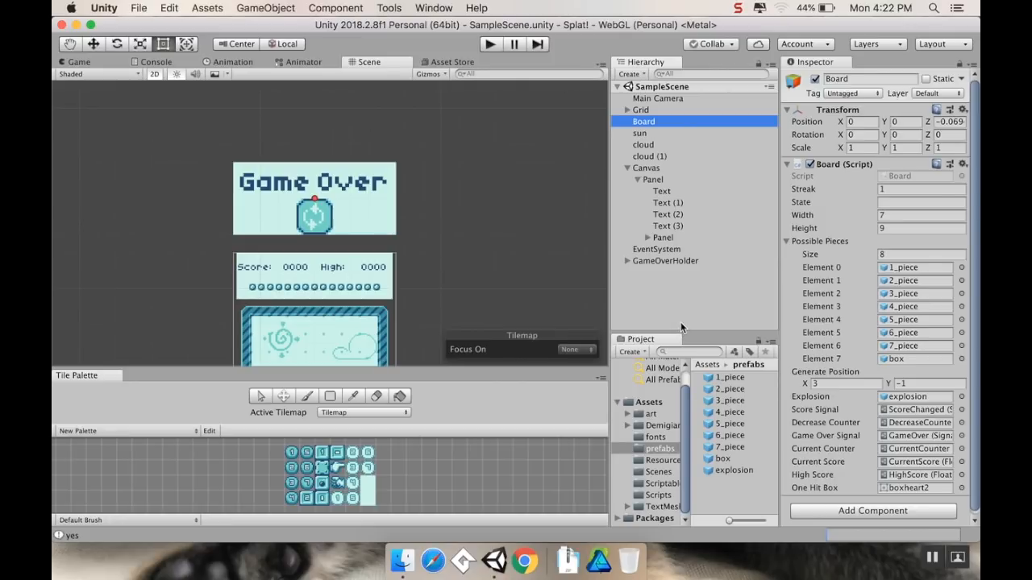
mouse_move(751, 312)
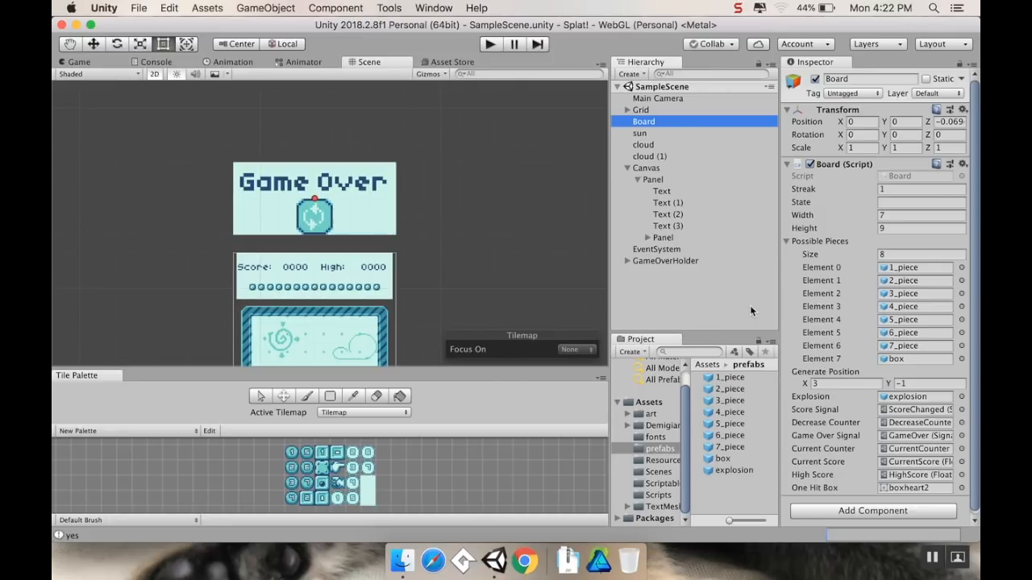
mouse_move(750, 295)
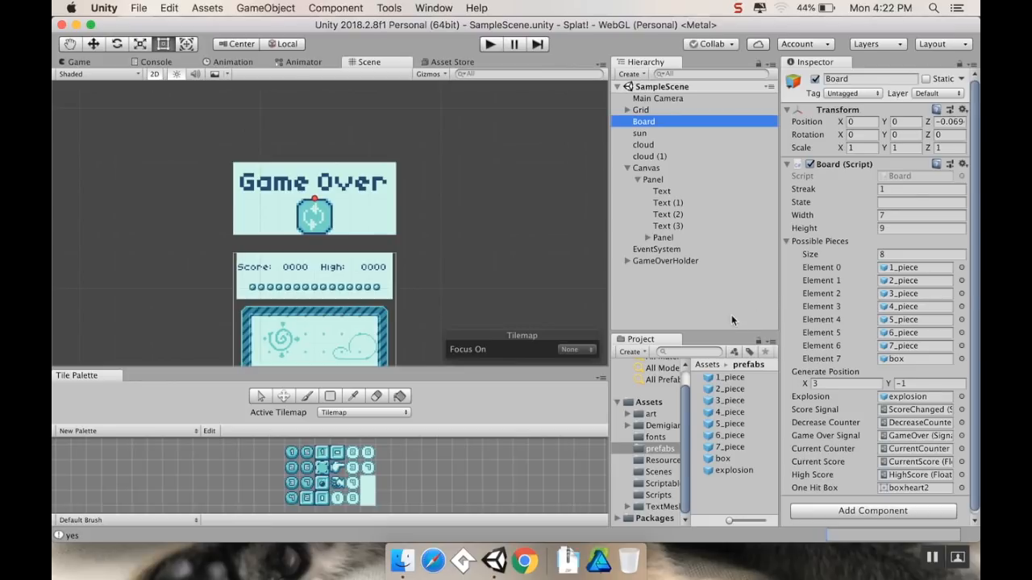
Browse the prefabs and ScriptableObjects folders, then list the C# files in Scripts
click(661, 484)
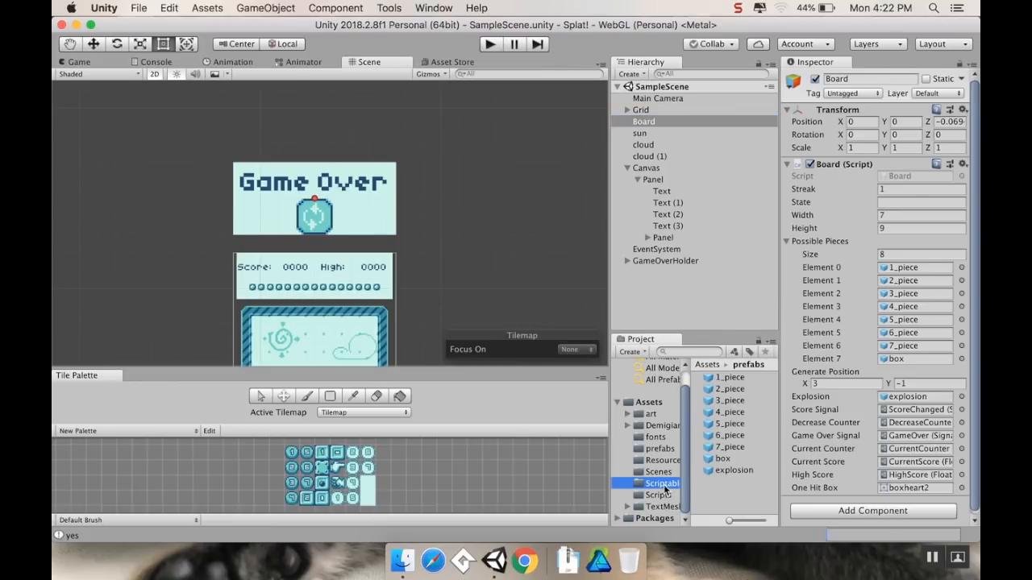
click(663, 483)
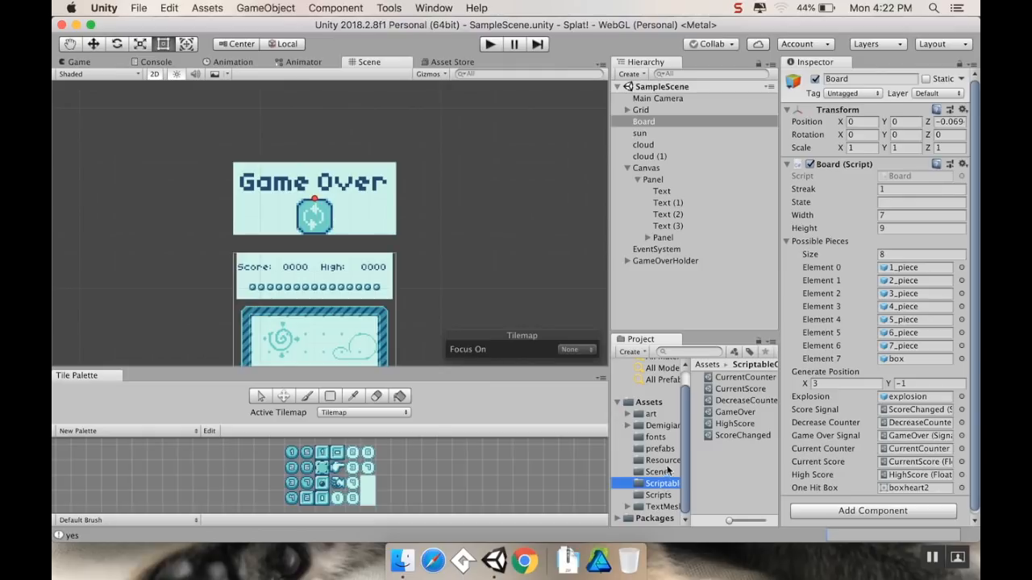
mouse_move(726, 419)
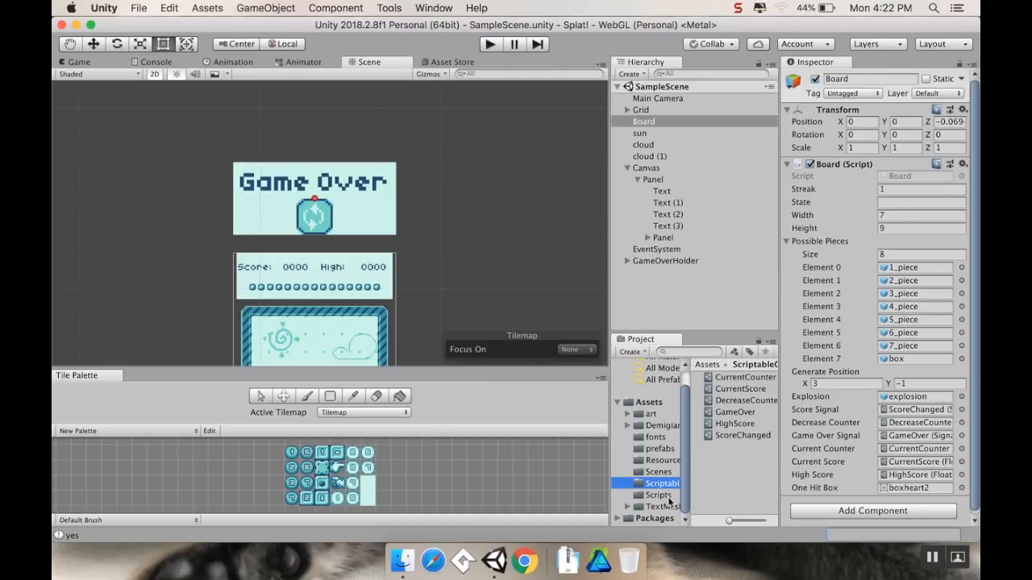
click(658, 493)
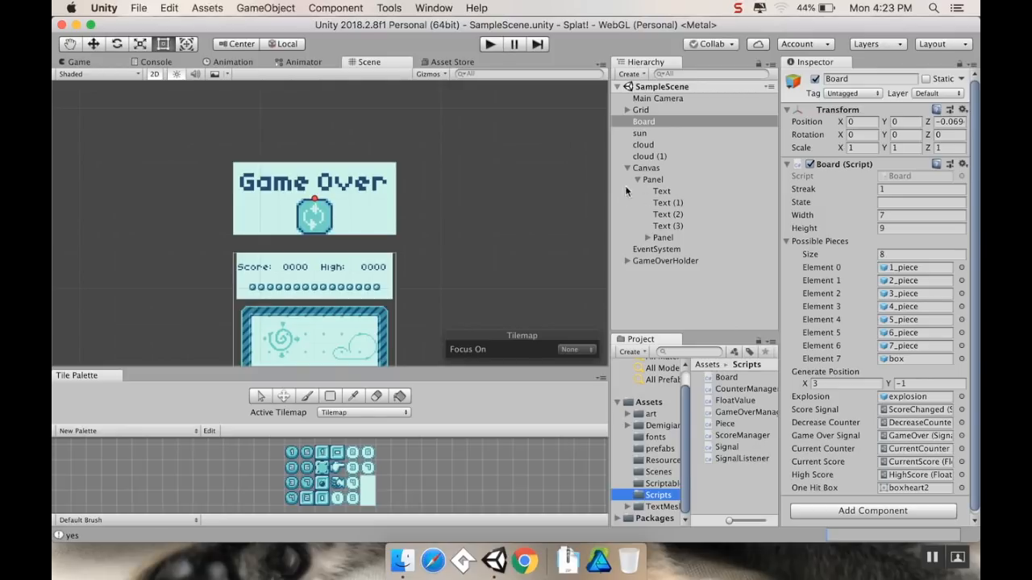
mouse_move(648, 224)
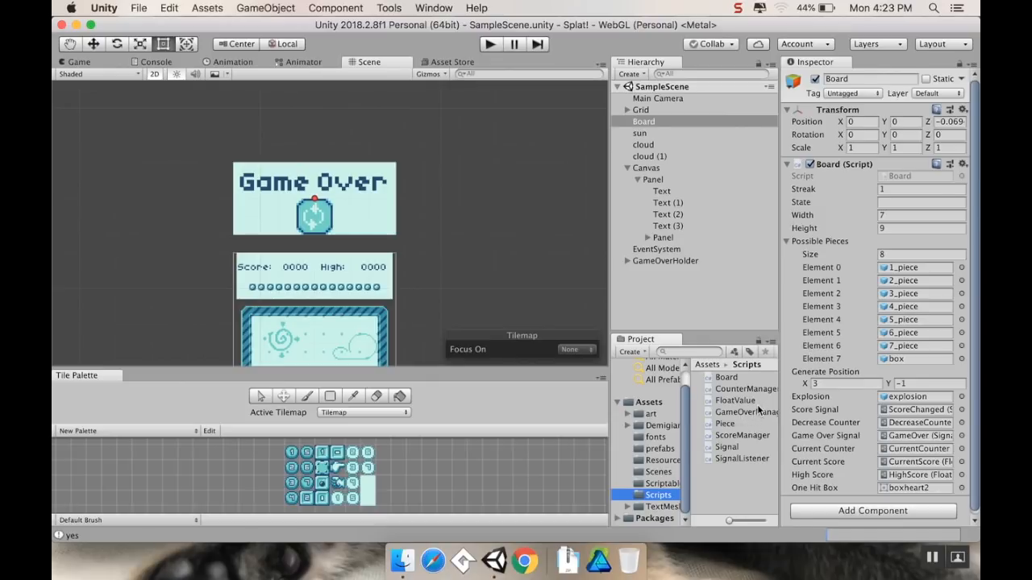
mouse_move(780, 403)
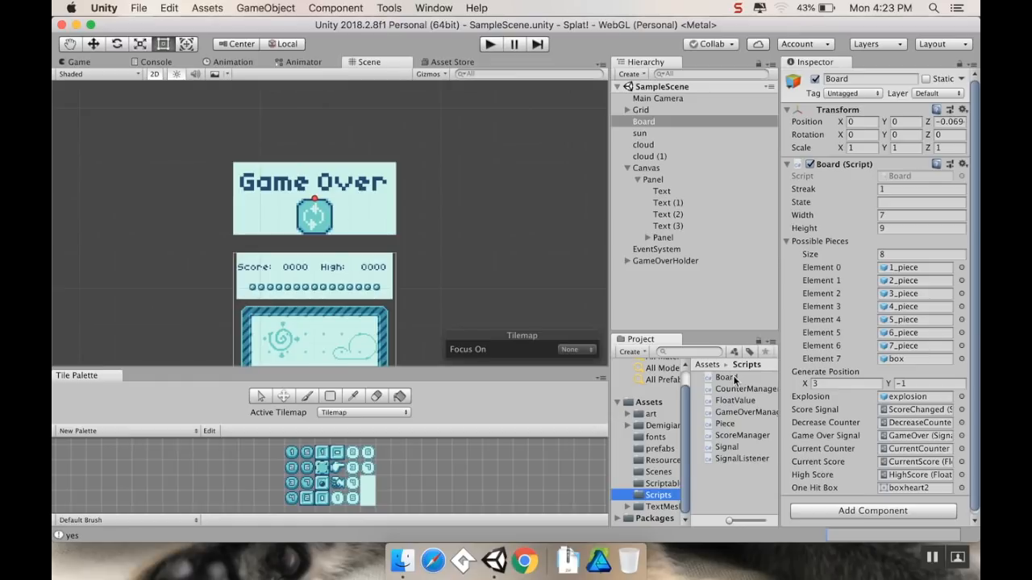
Open Board.cs in Visual Studio and read down through its methods to DamageBox and the high-score save
click(725, 377)
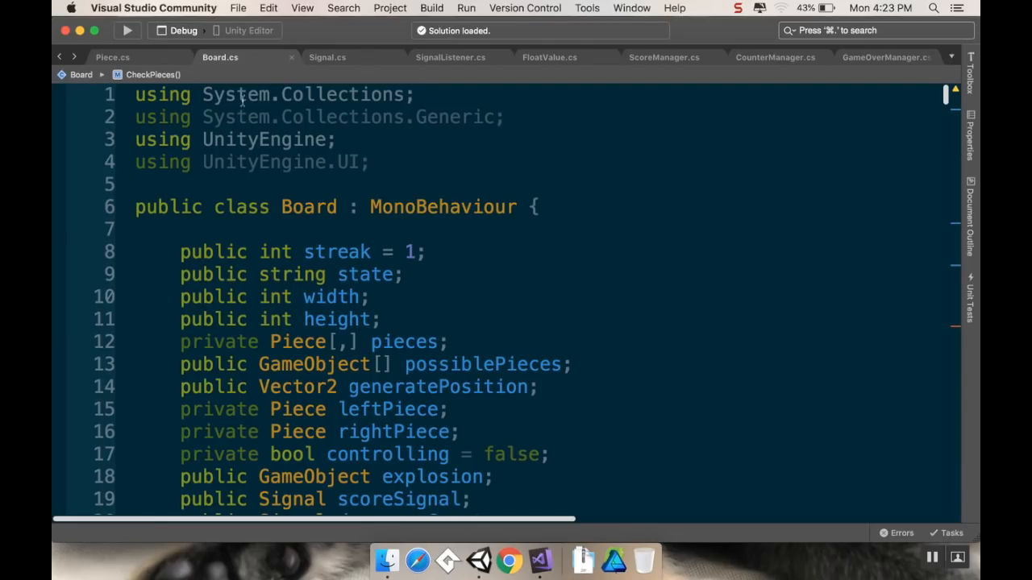
mouse_move(796, 161)
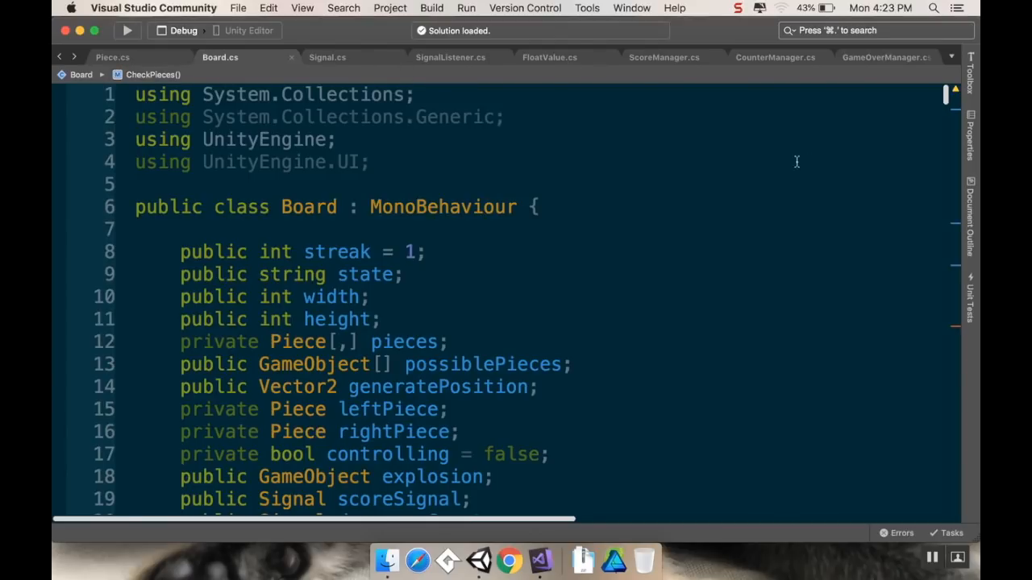
mouse_move(840, 158)
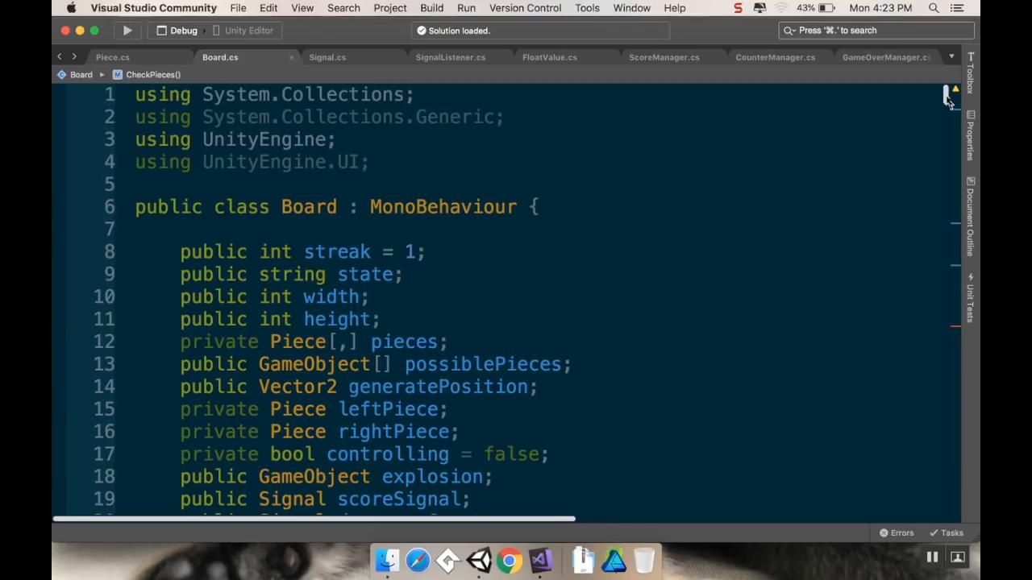
scroll(down, 3)
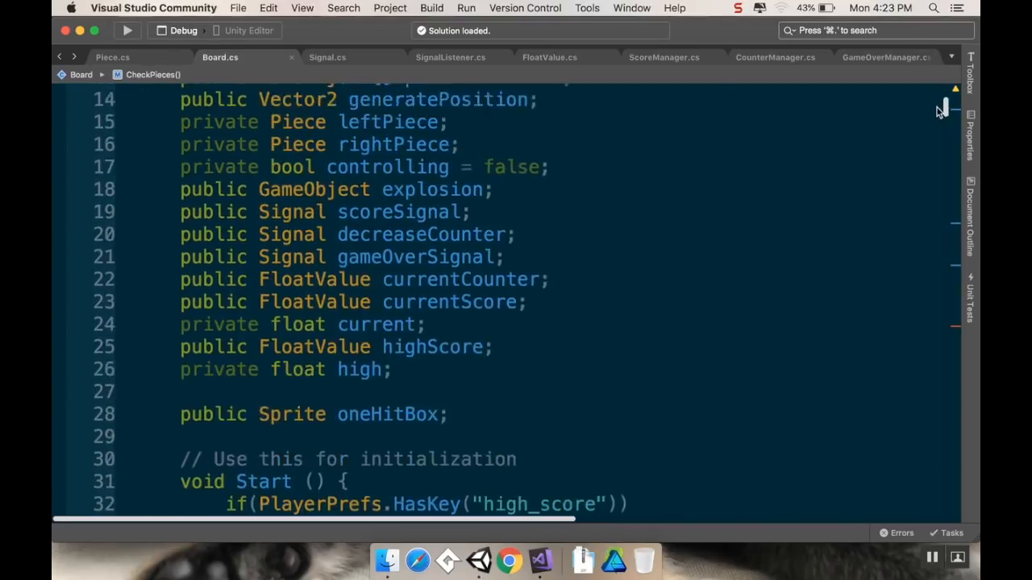
scroll(down, 3)
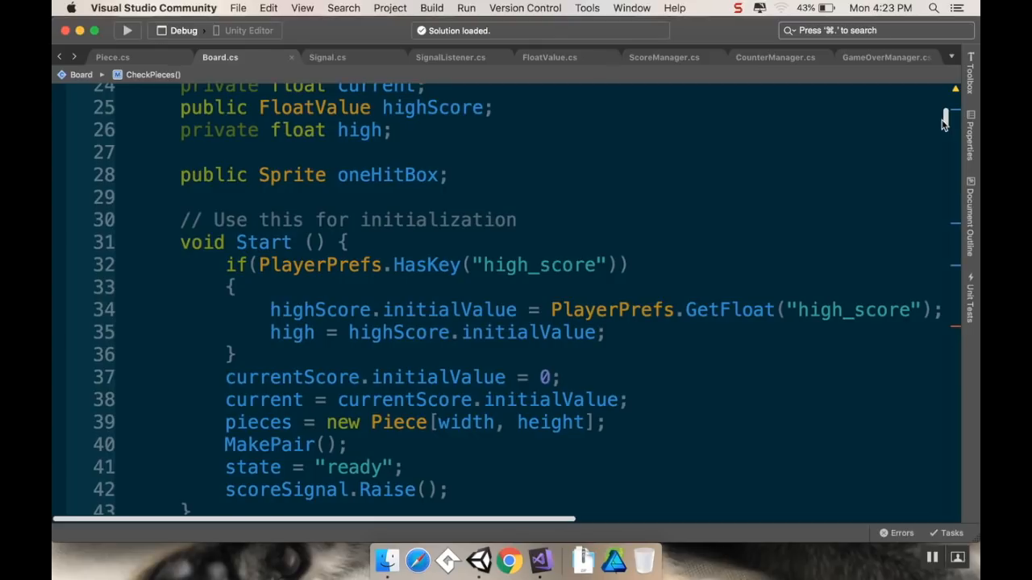
scroll(down, 3)
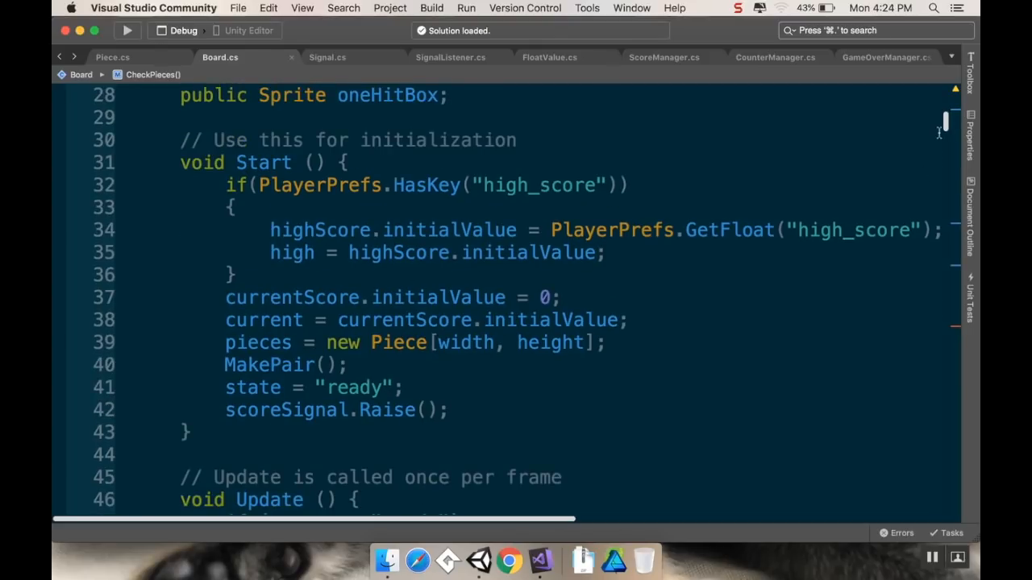
scroll(down, 3)
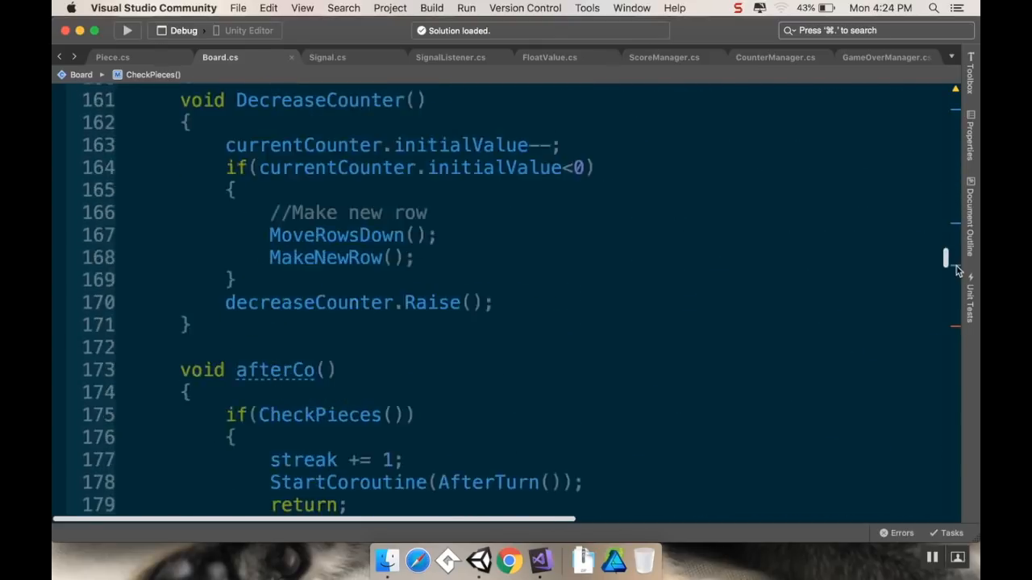
scroll(down, 3)
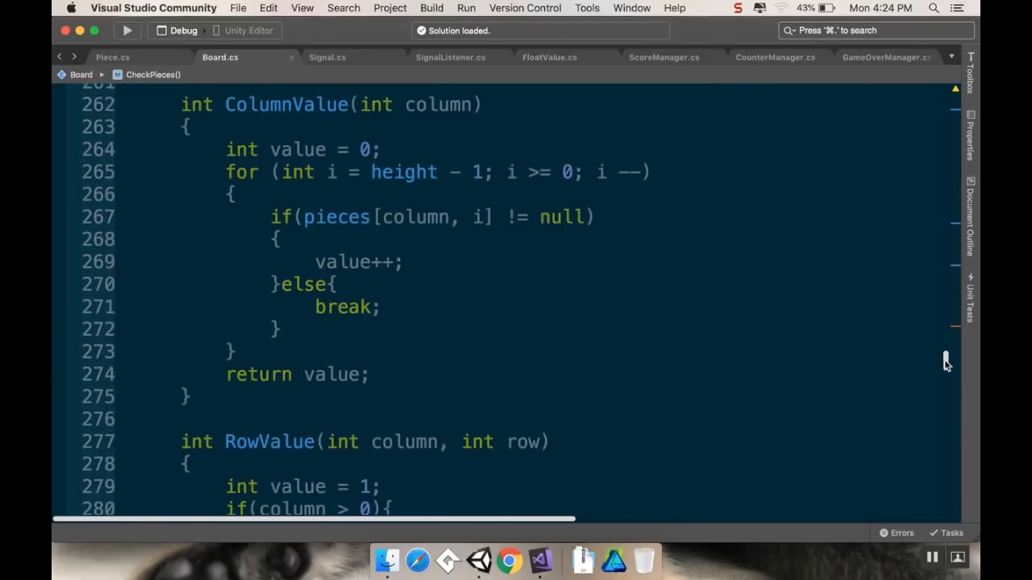
scroll(down, 3)
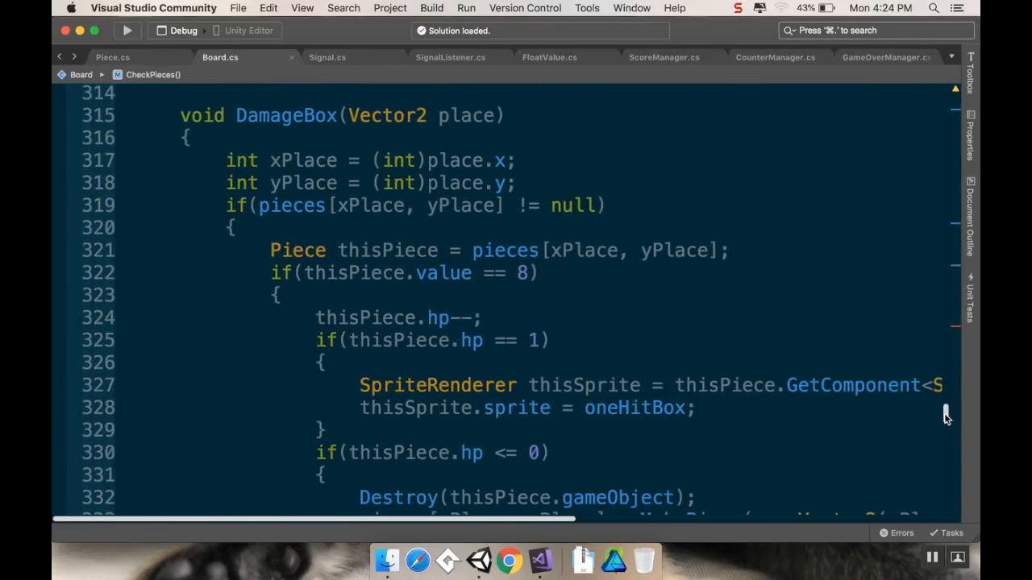
scroll(down, 3)
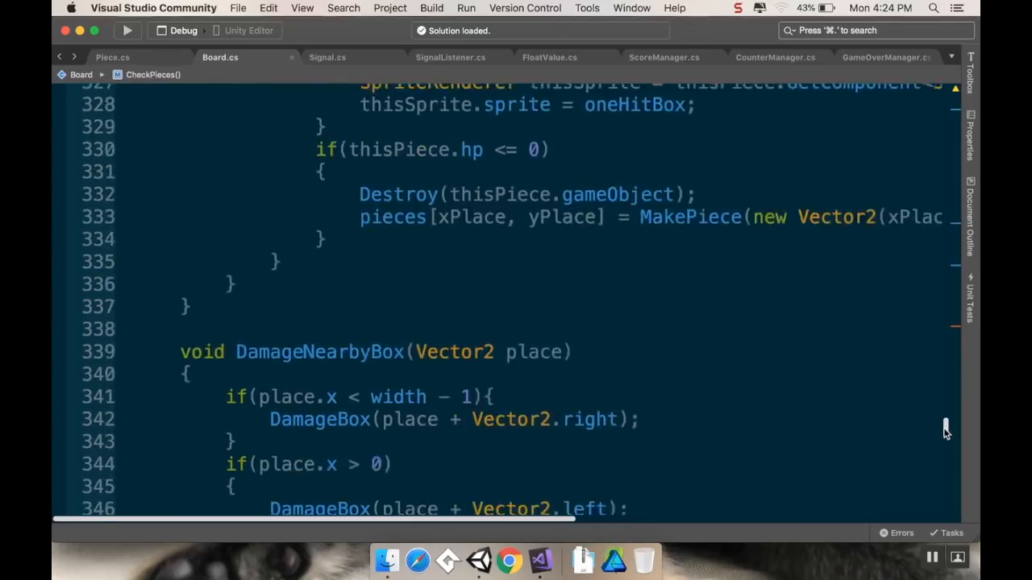
scroll(down, 3)
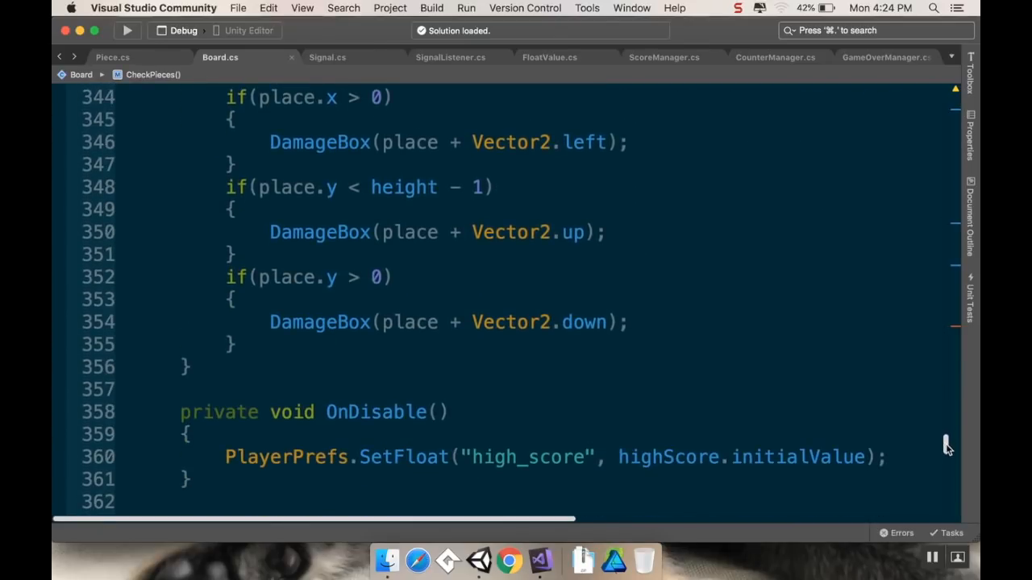
mouse_move(874, 364)
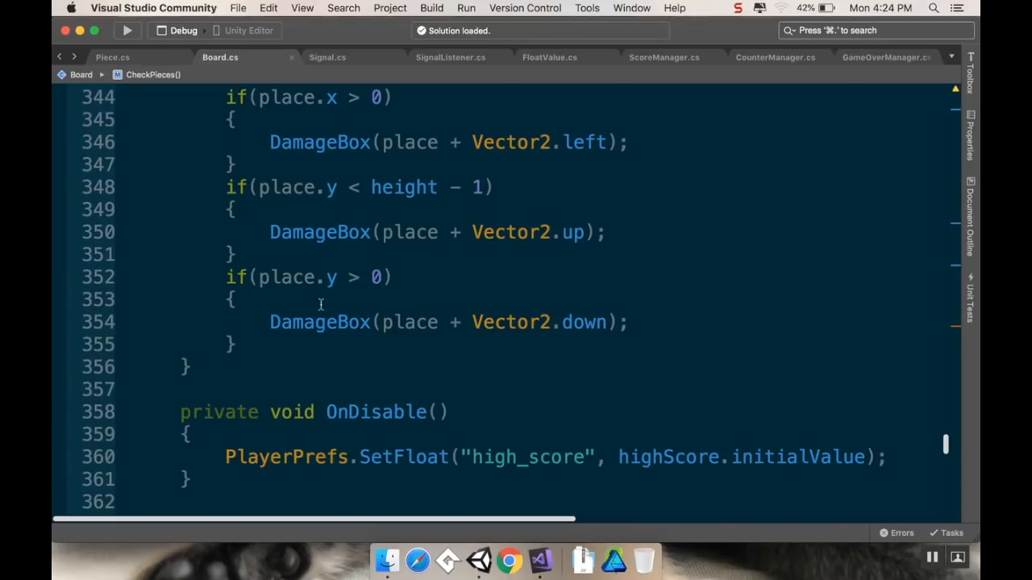
mouse_move(236, 327)
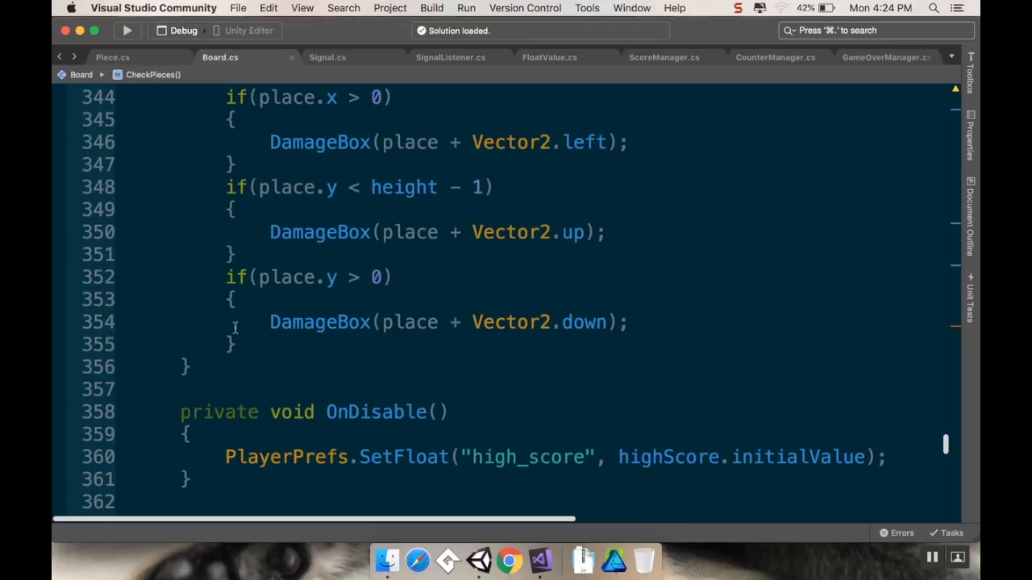
mouse_move(281, 304)
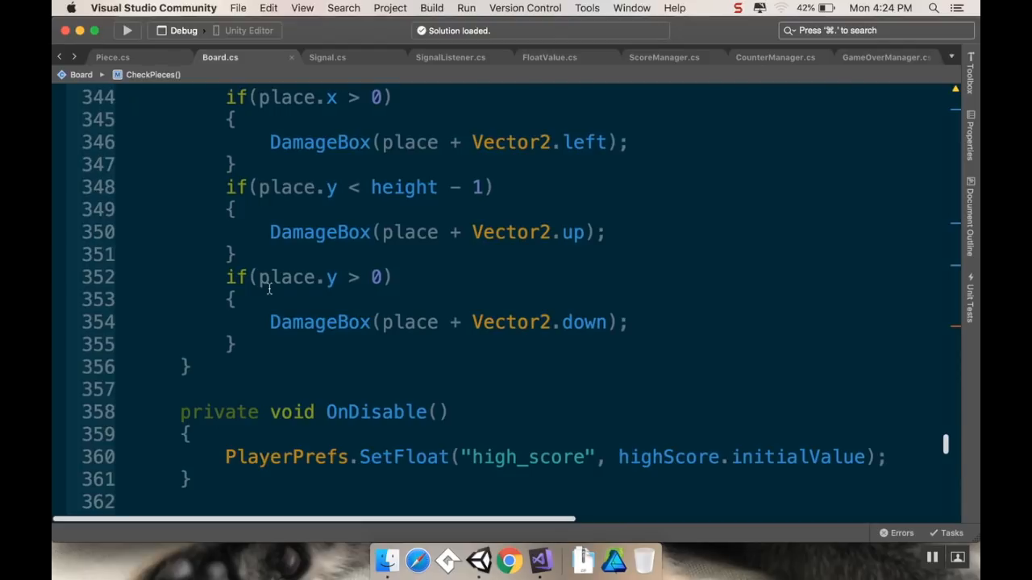
mouse_move(242, 301)
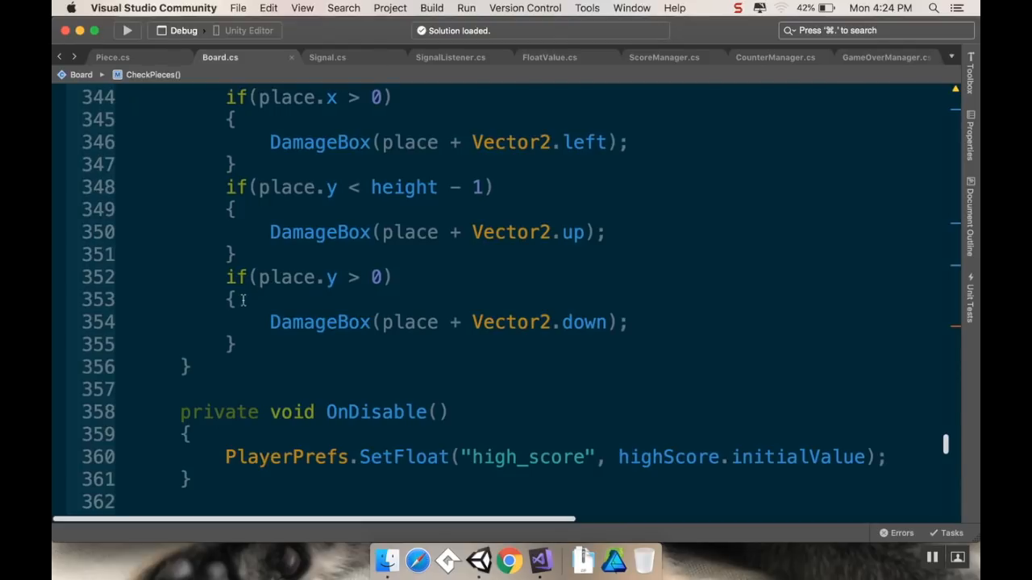
mouse_move(258, 321)
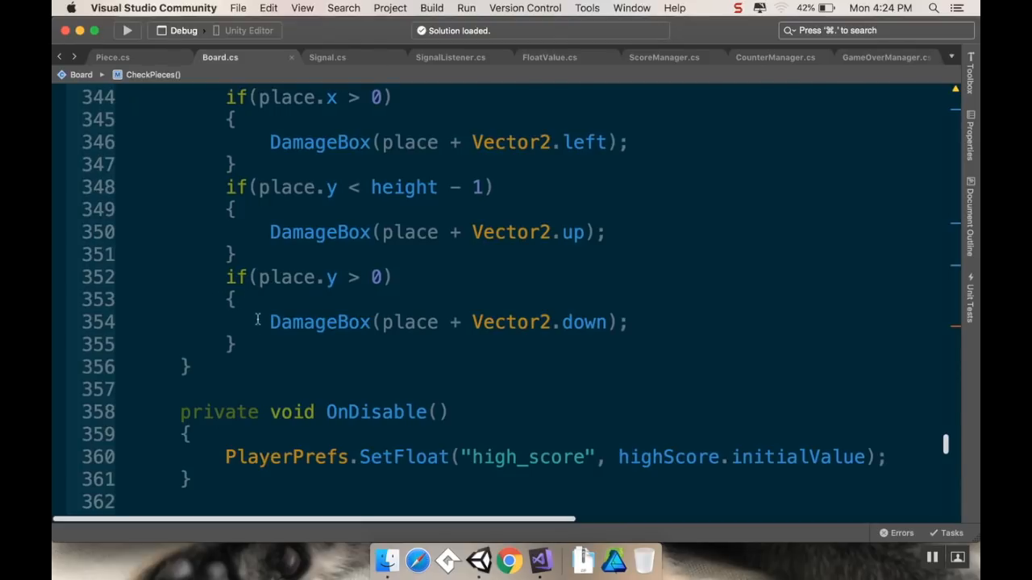
mouse_move(490, 352)
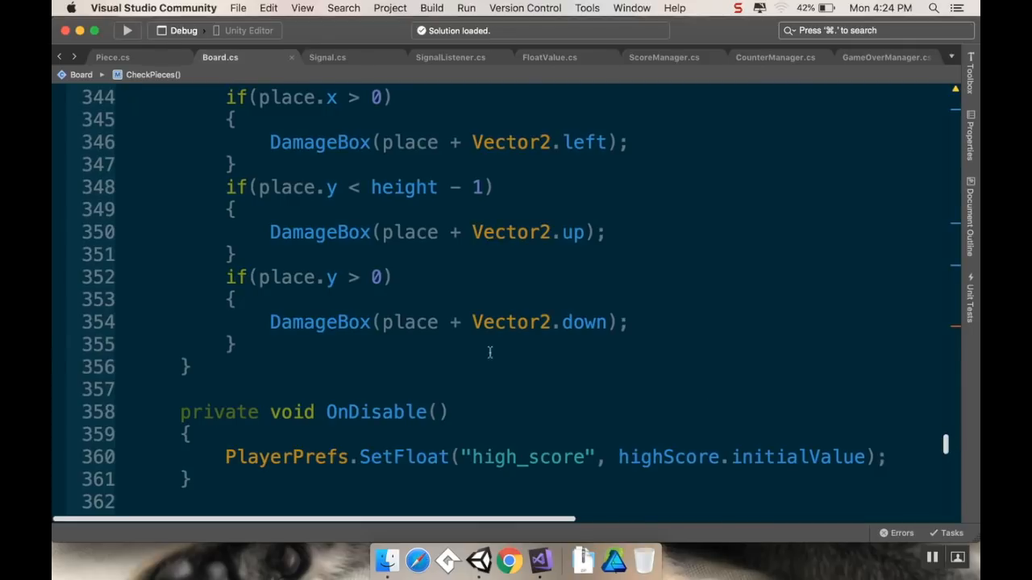
mouse_move(945, 448)
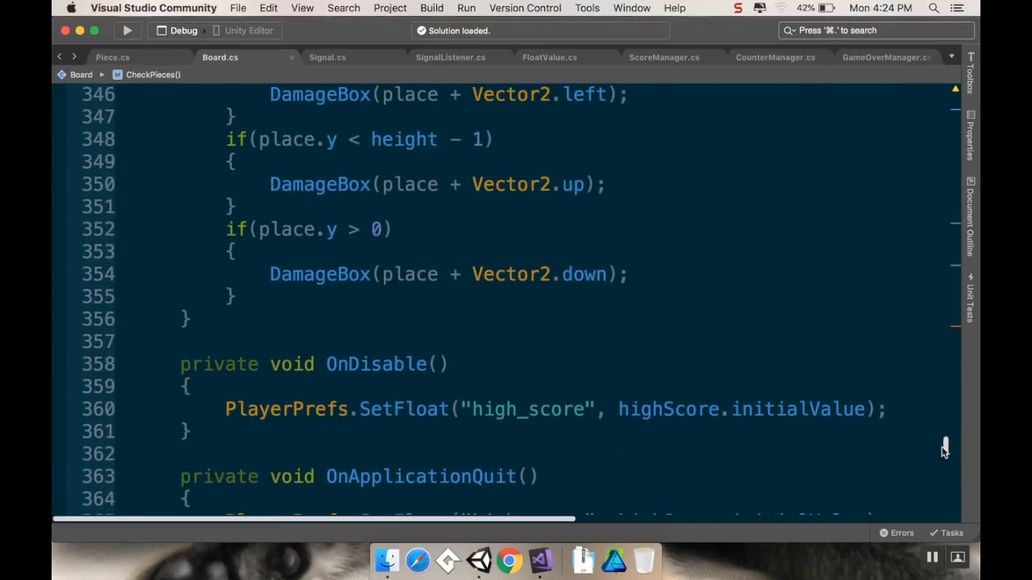
mouse_move(948, 454)
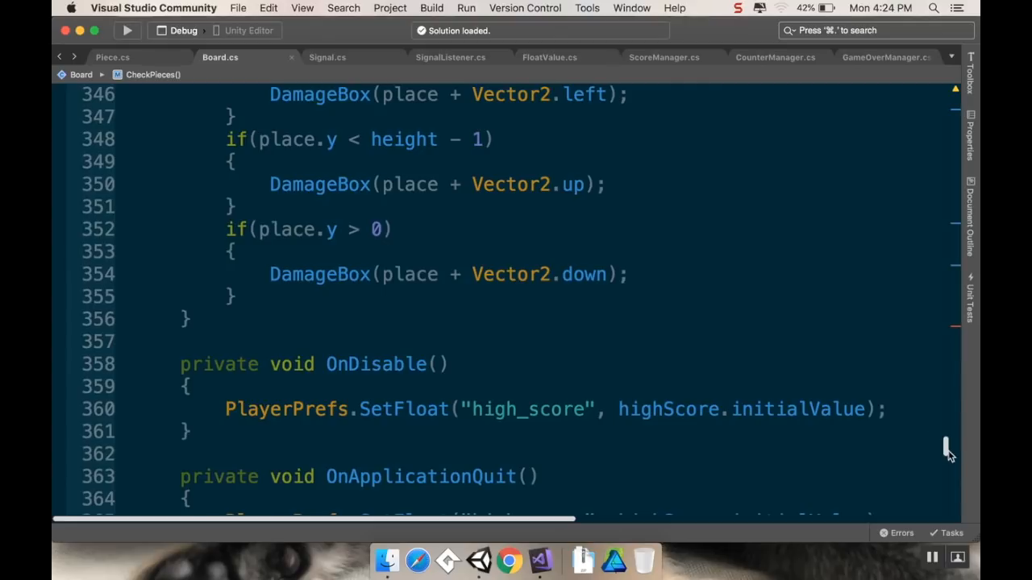
scroll(down, 3)
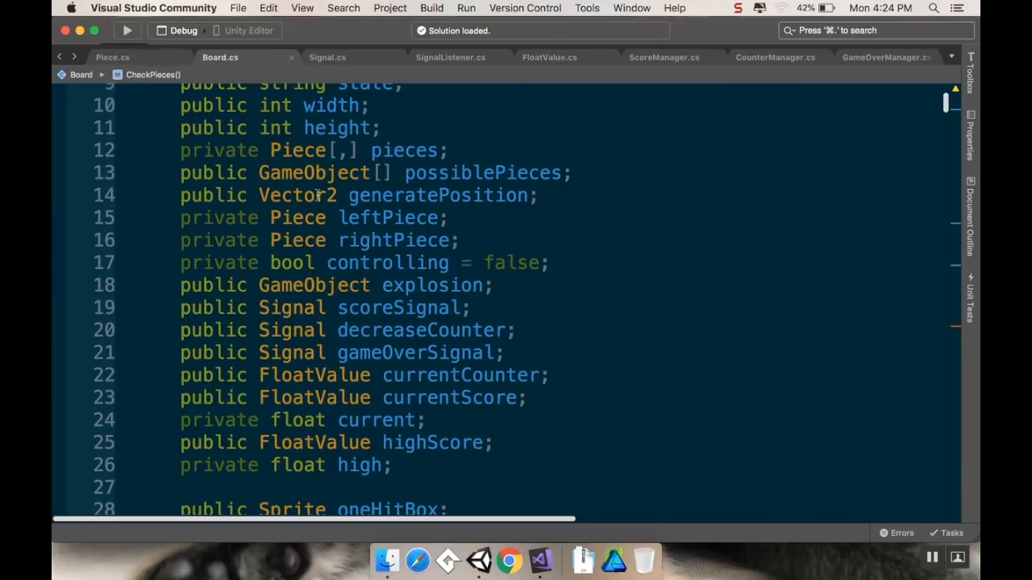
click(113, 56)
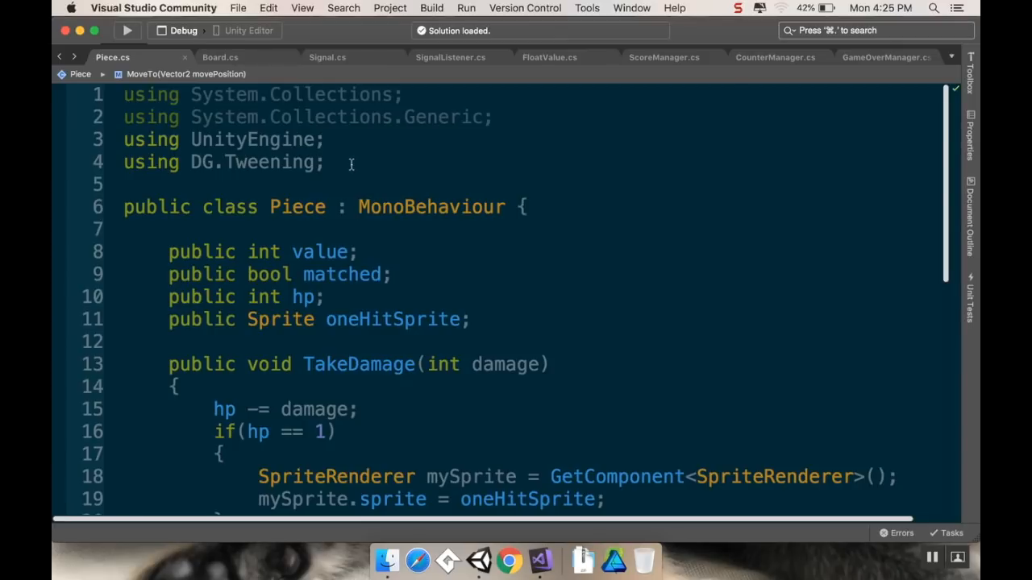
mouse_move(394, 170)
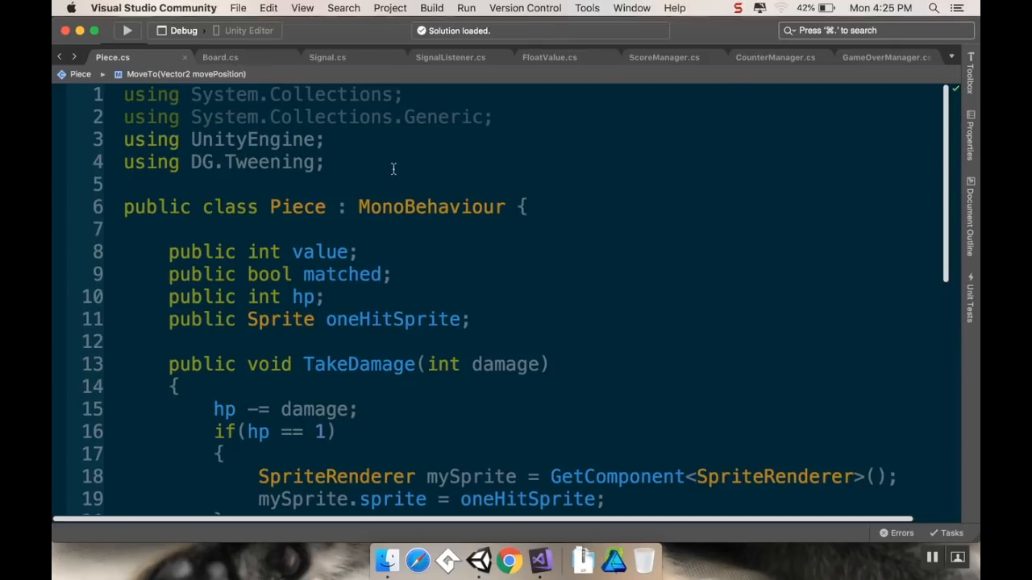
mouse_move(336, 161)
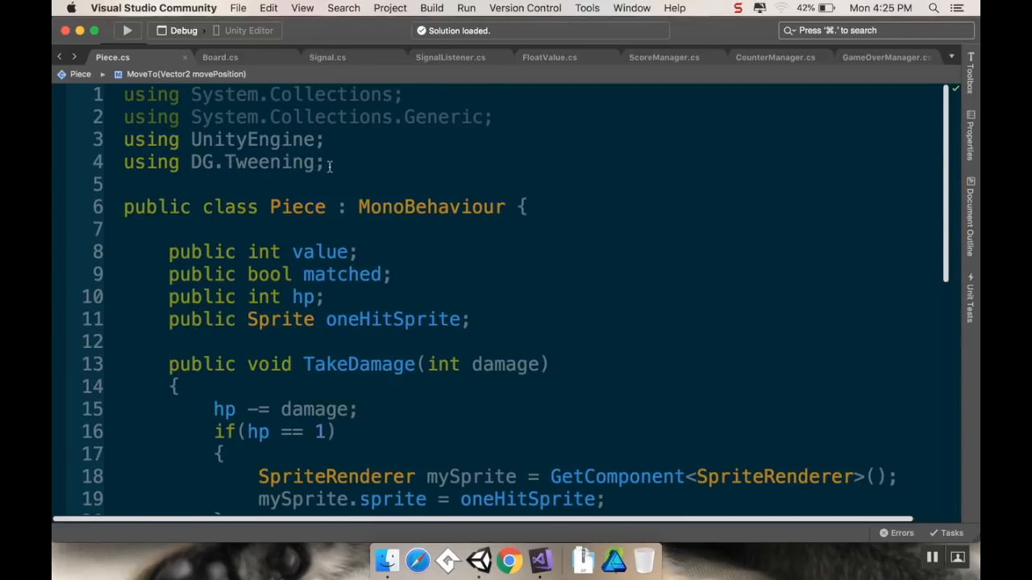
scroll(down, 3)
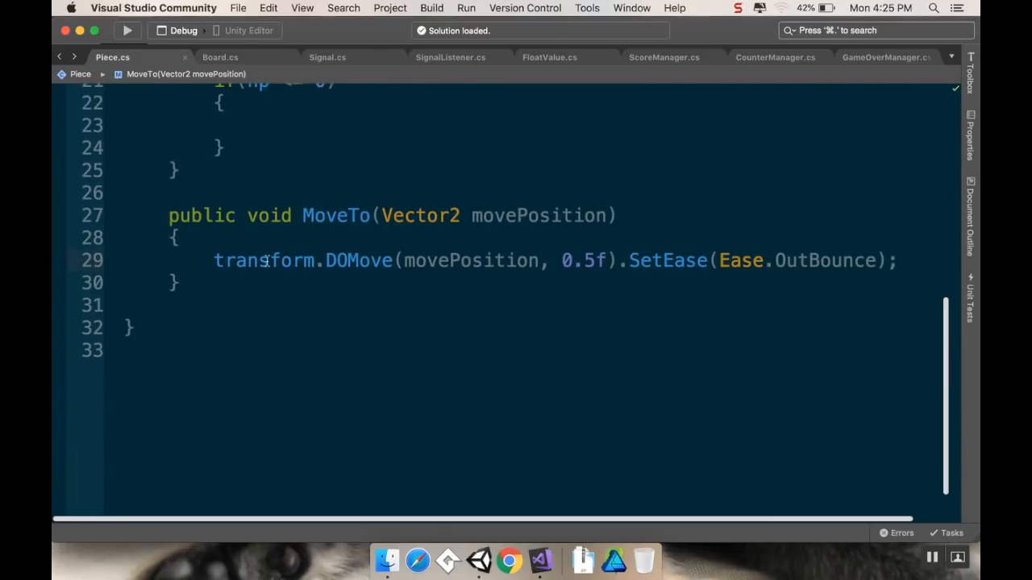
mouse_move(266, 260)
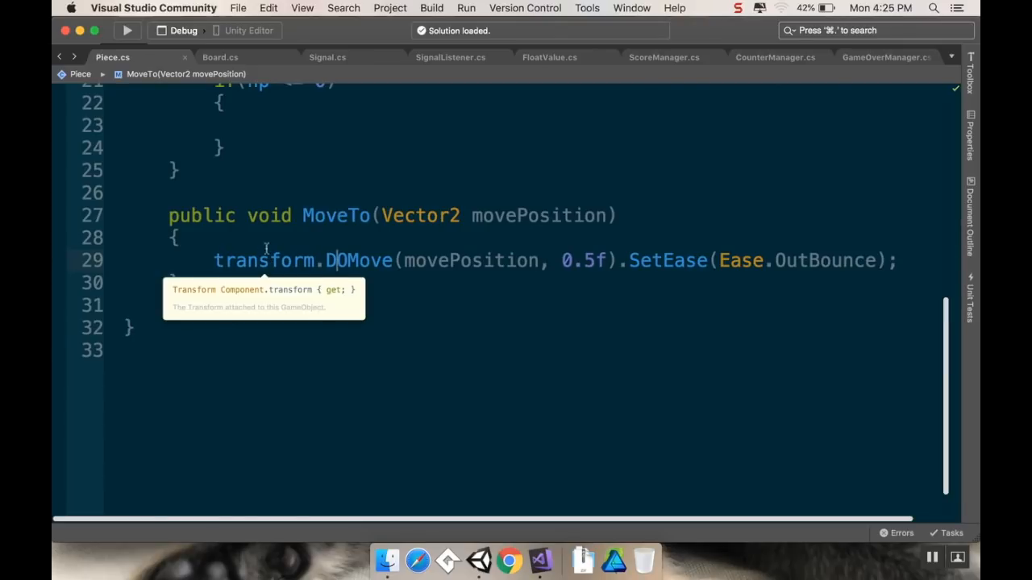
mouse_move(242, 262)
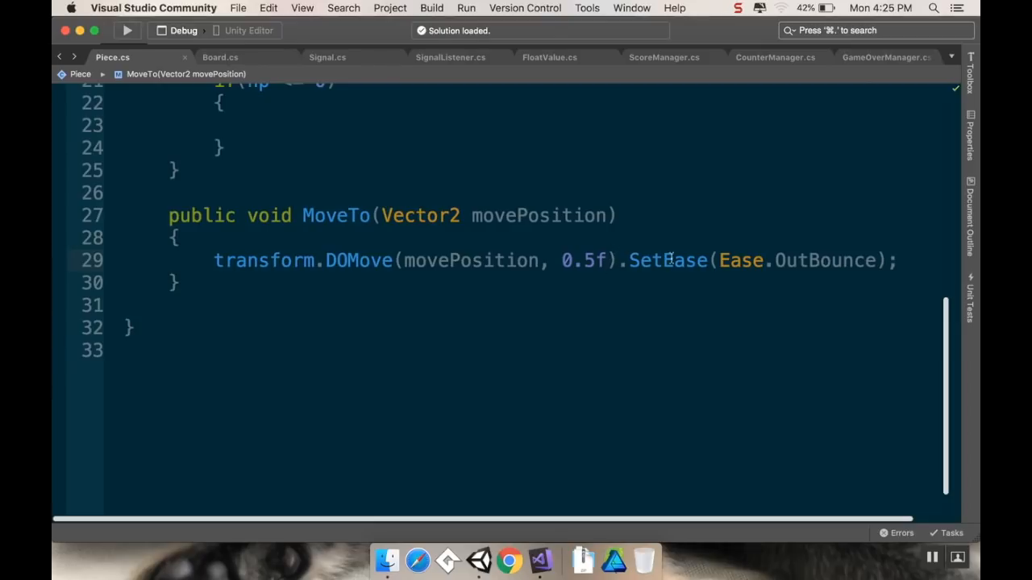
mouse_move(666, 259)
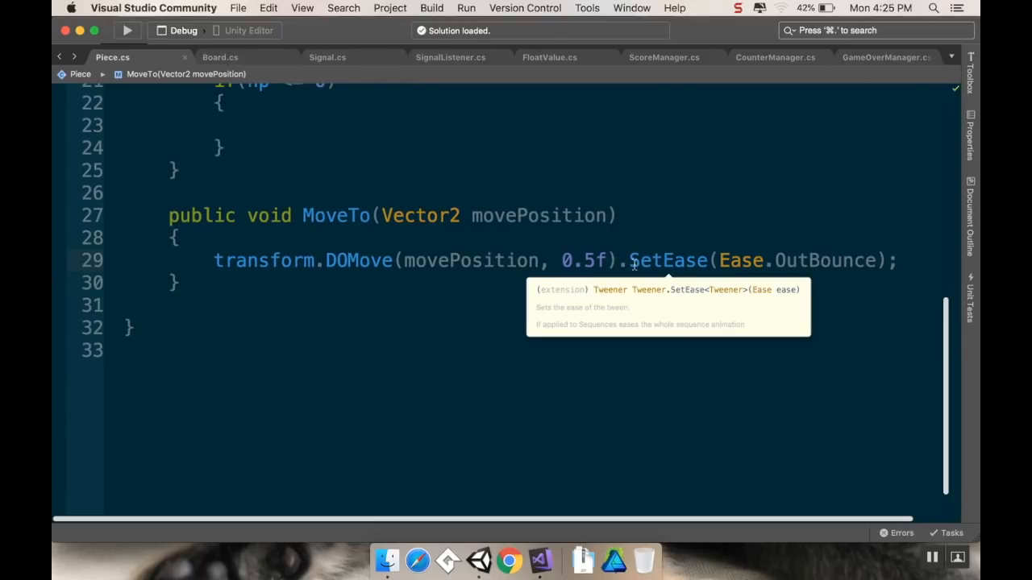
click(336, 259)
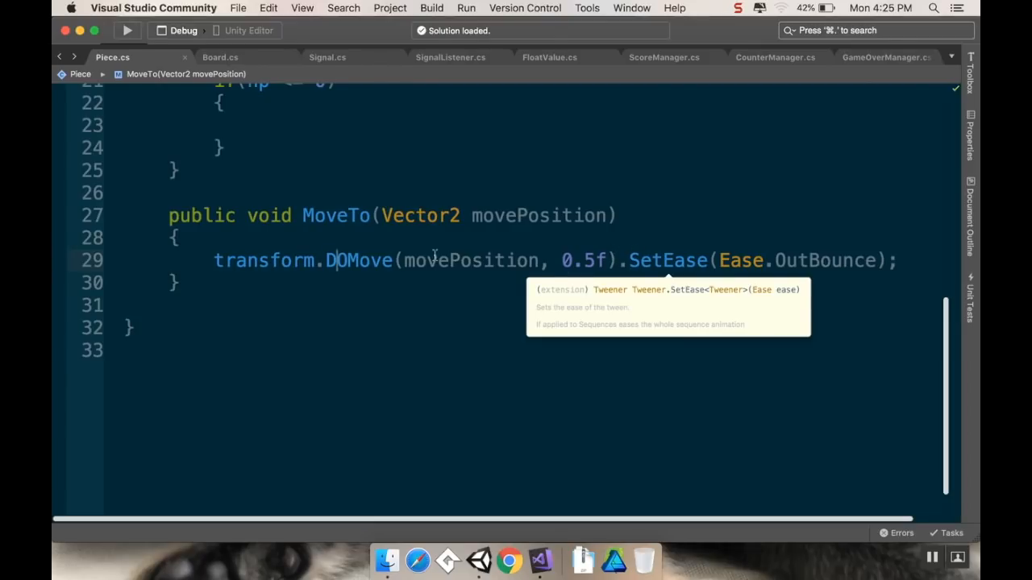
mouse_move(667, 261)
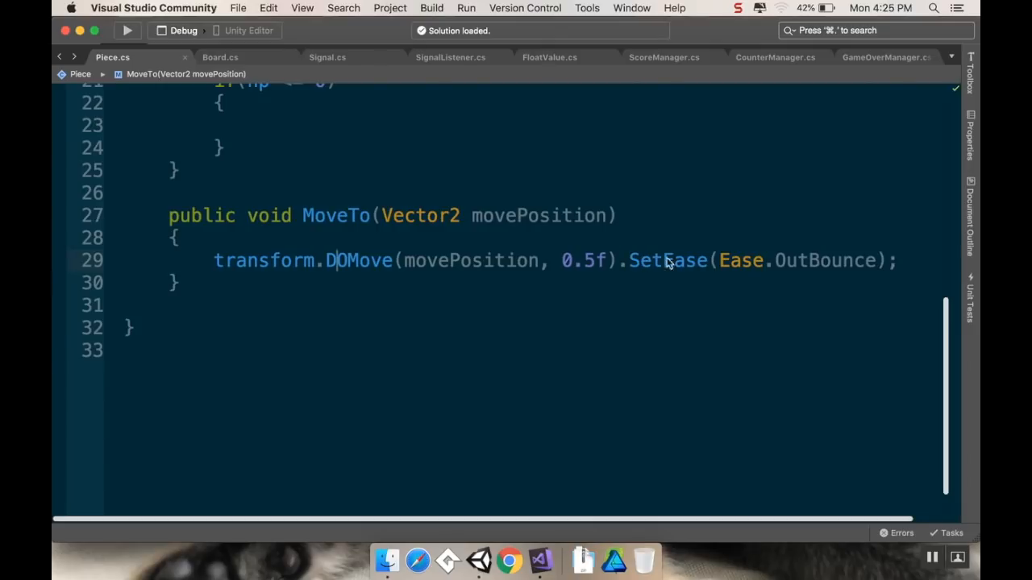
mouse_move(793, 272)
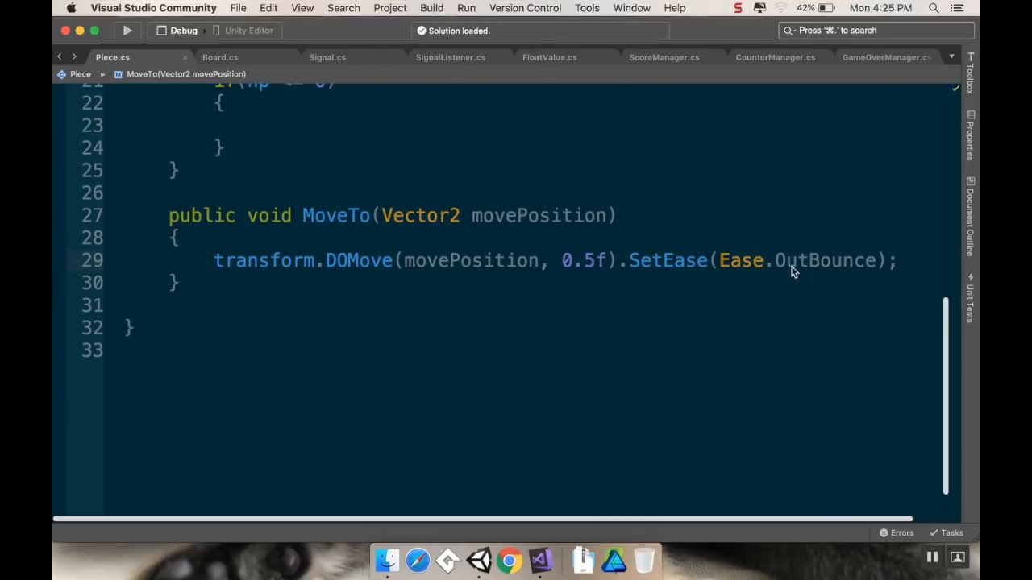
mouse_move(835, 273)
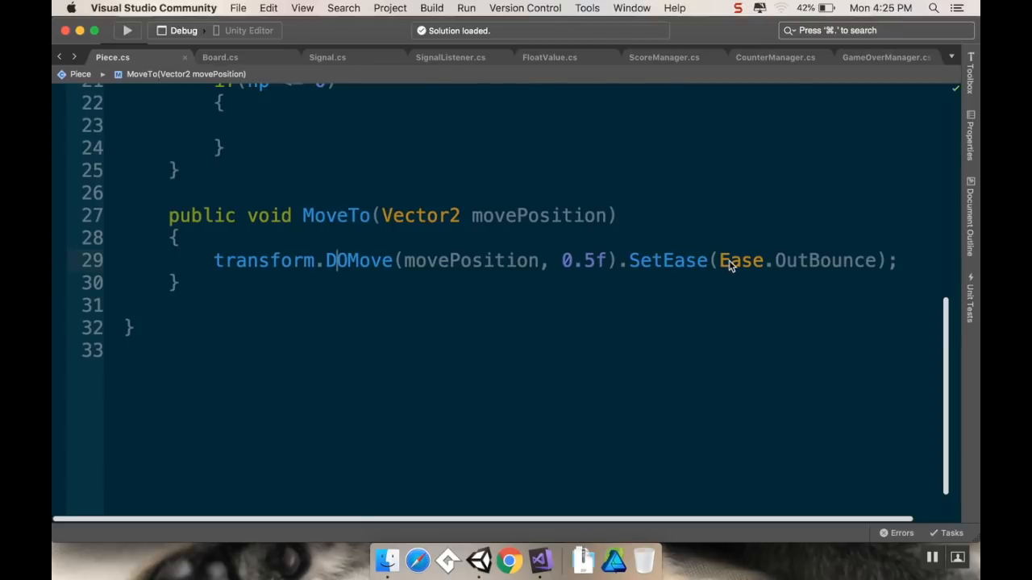
mouse_move(945, 270)
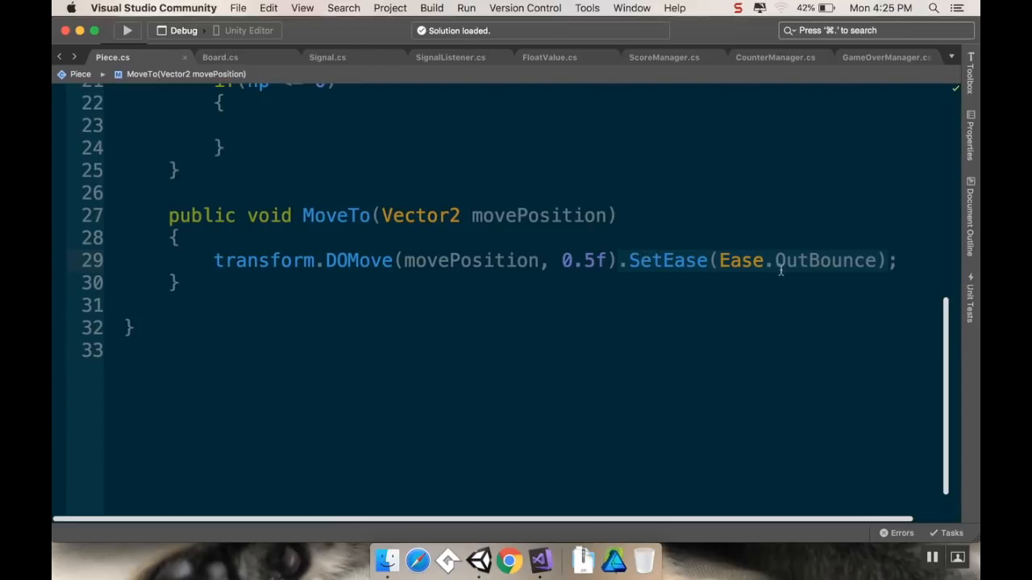
mouse_move(516, 261)
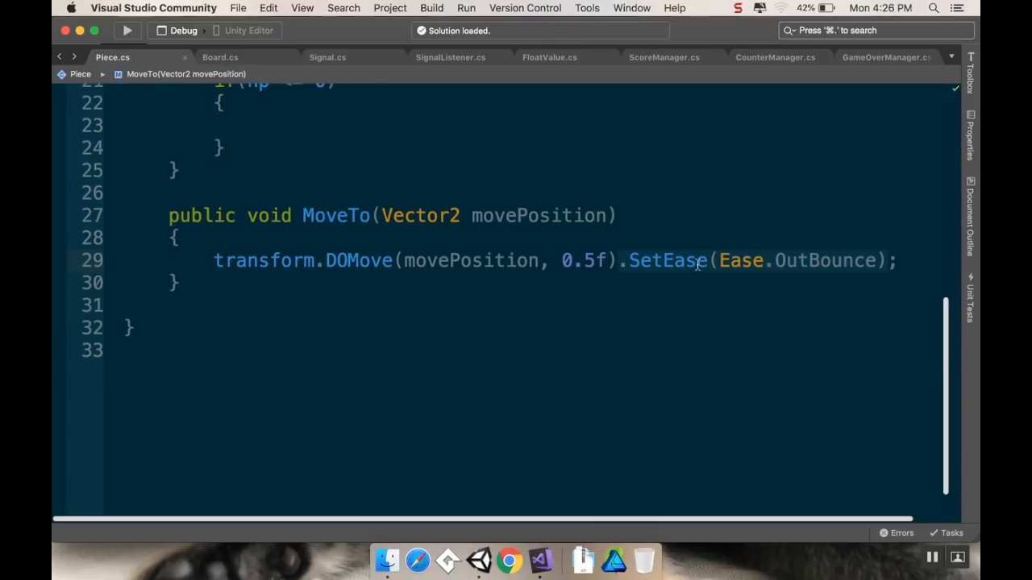
mouse_move(742, 260)
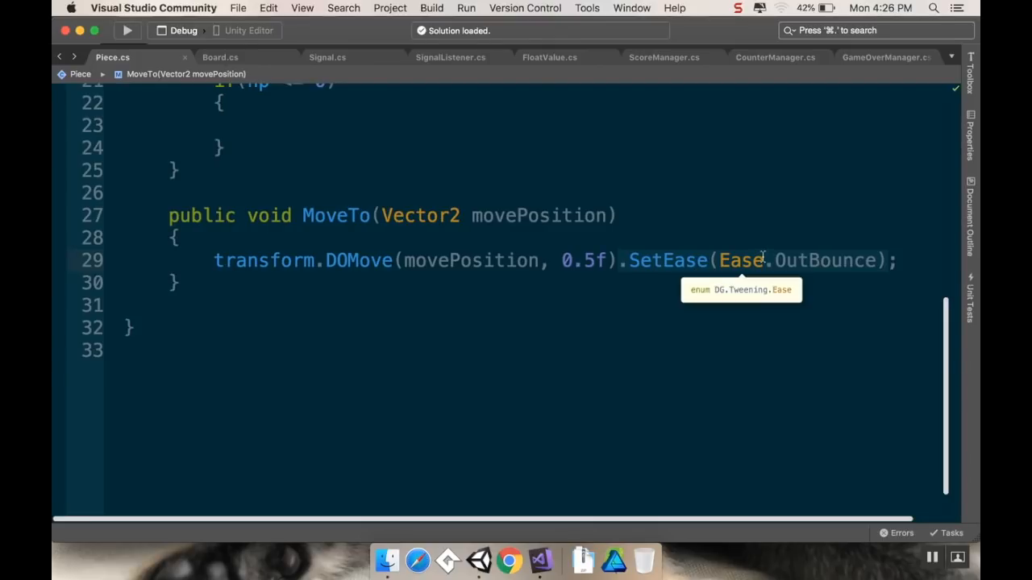
mouse_move(754, 250)
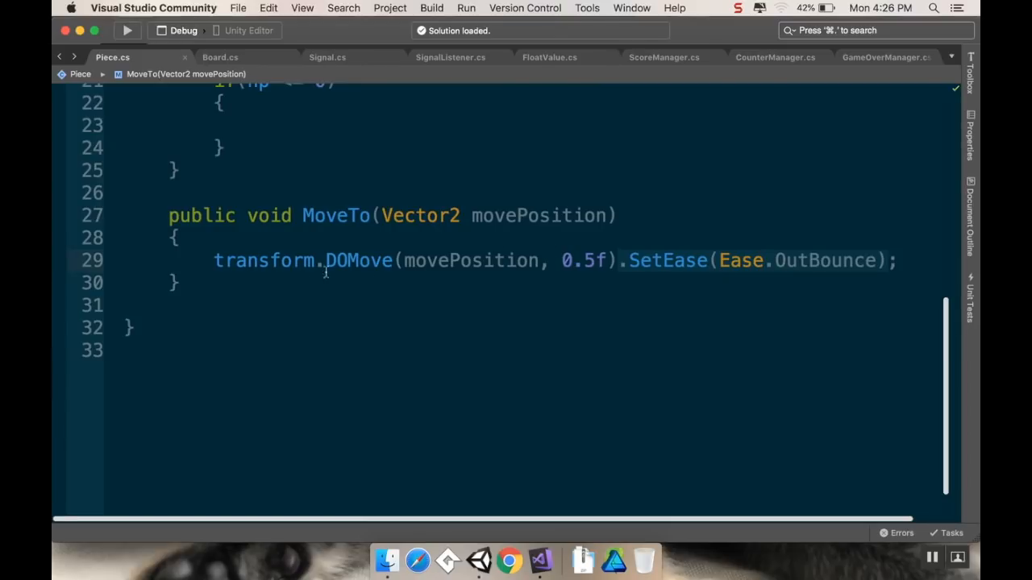
mouse_move(437, 242)
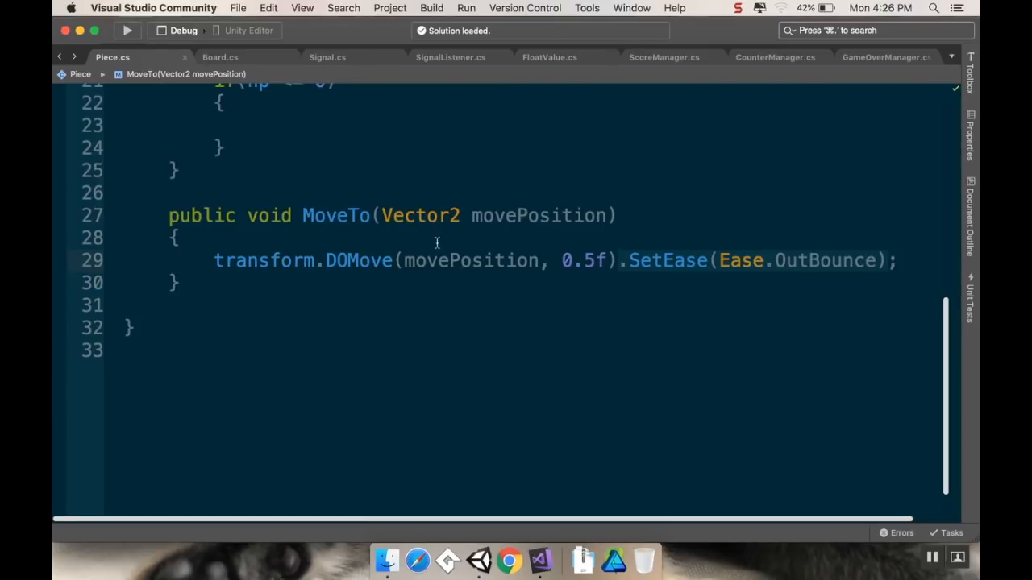
mouse_move(681, 260)
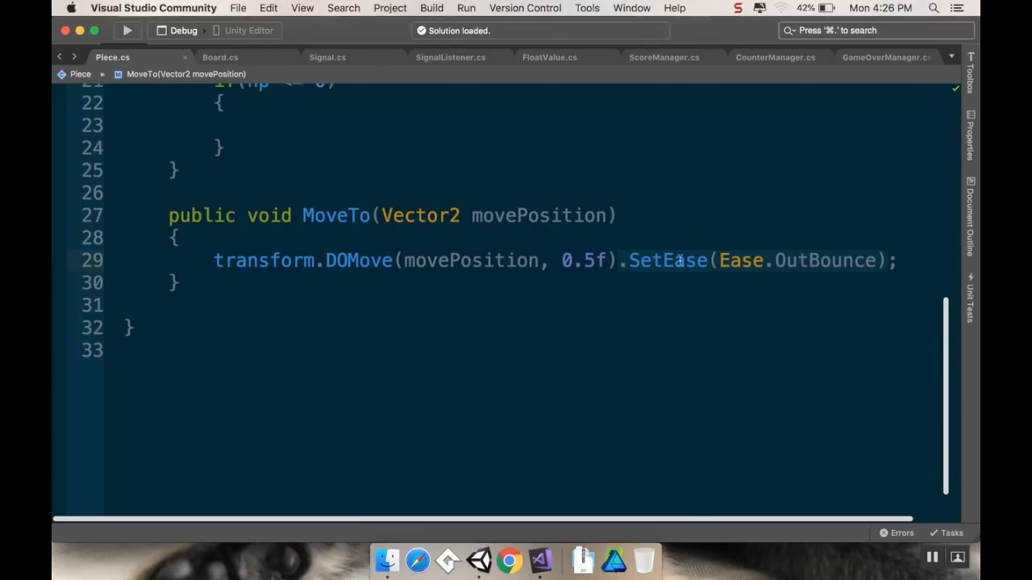
scroll(up, 3)
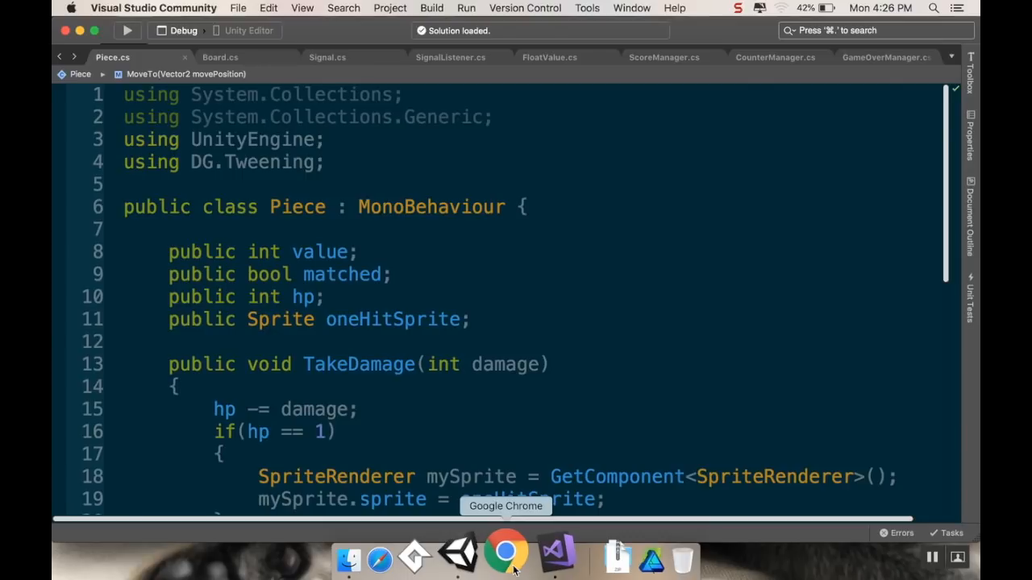
mouse_move(516, 335)
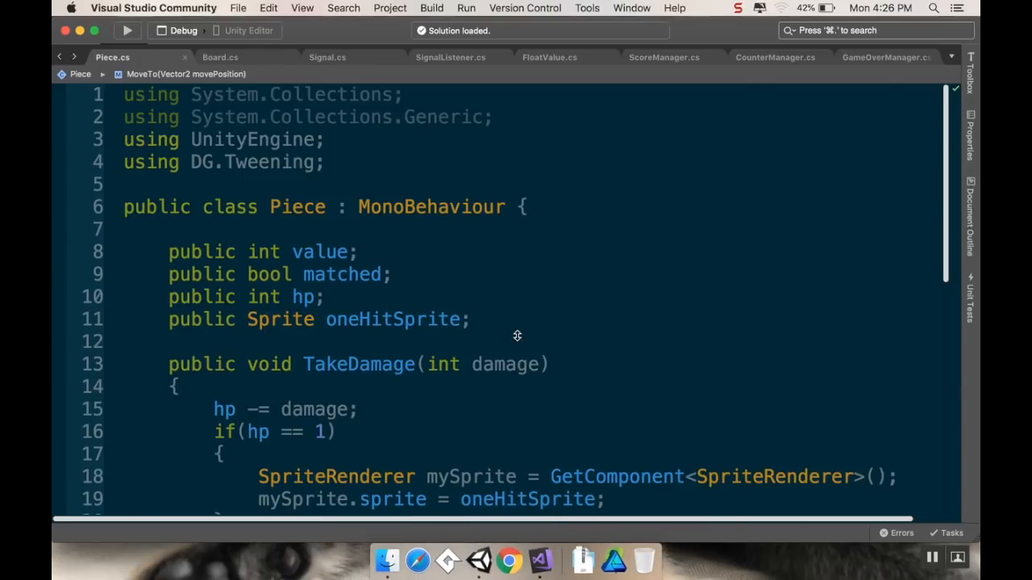
mouse_move(506, 314)
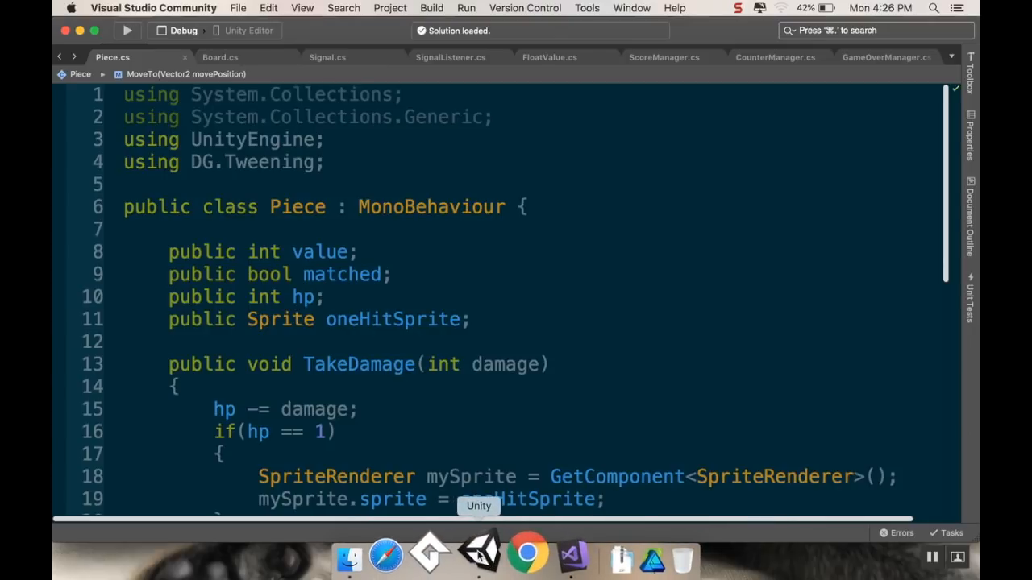
click(478, 557)
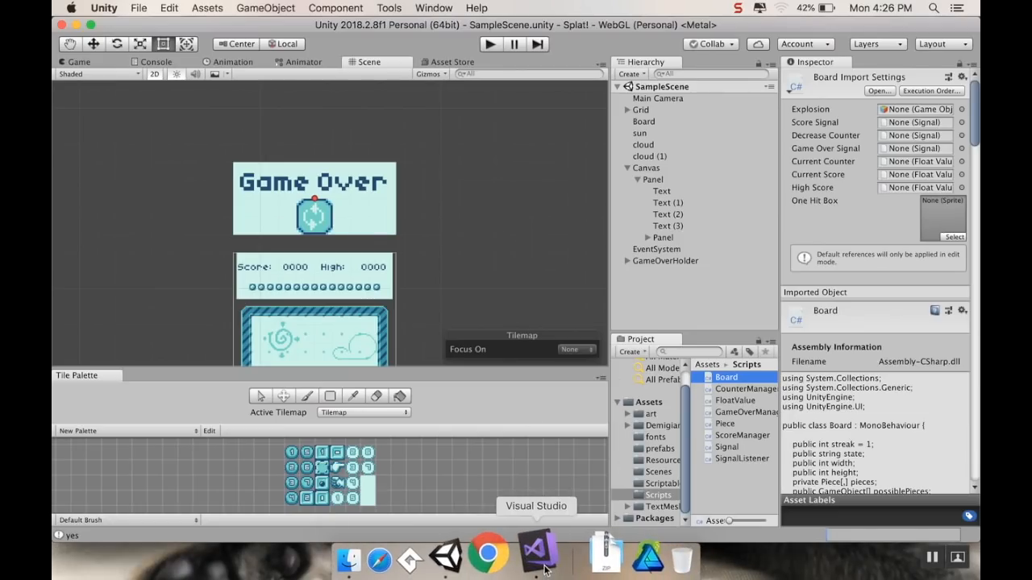
click(535, 557)
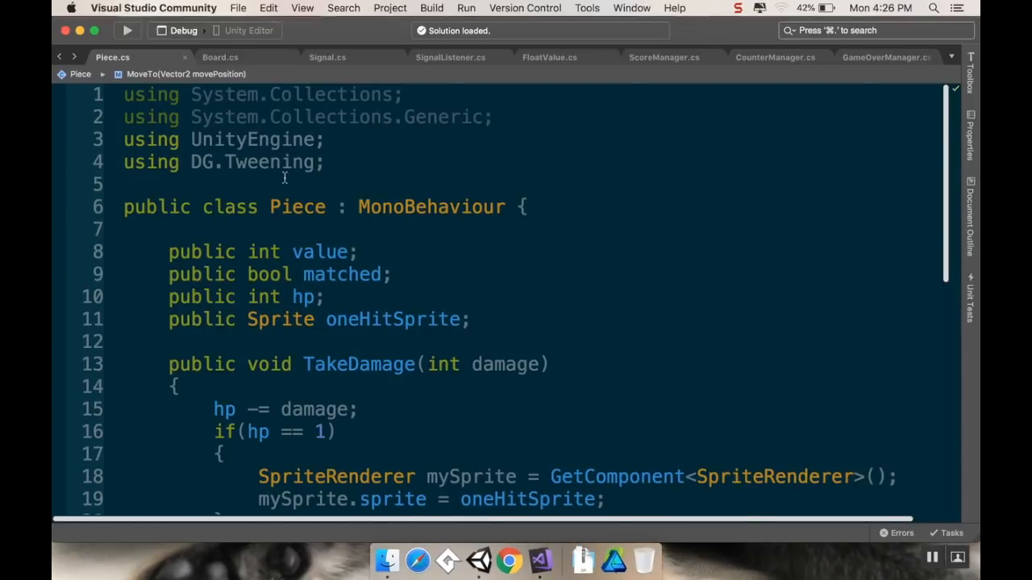
mouse_move(532, 123)
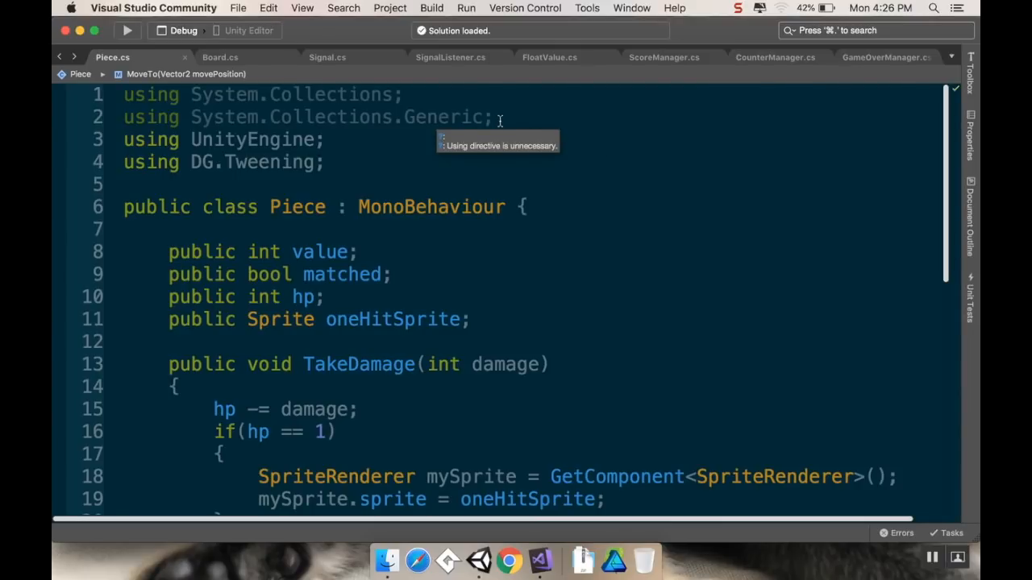
mouse_move(467, 145)
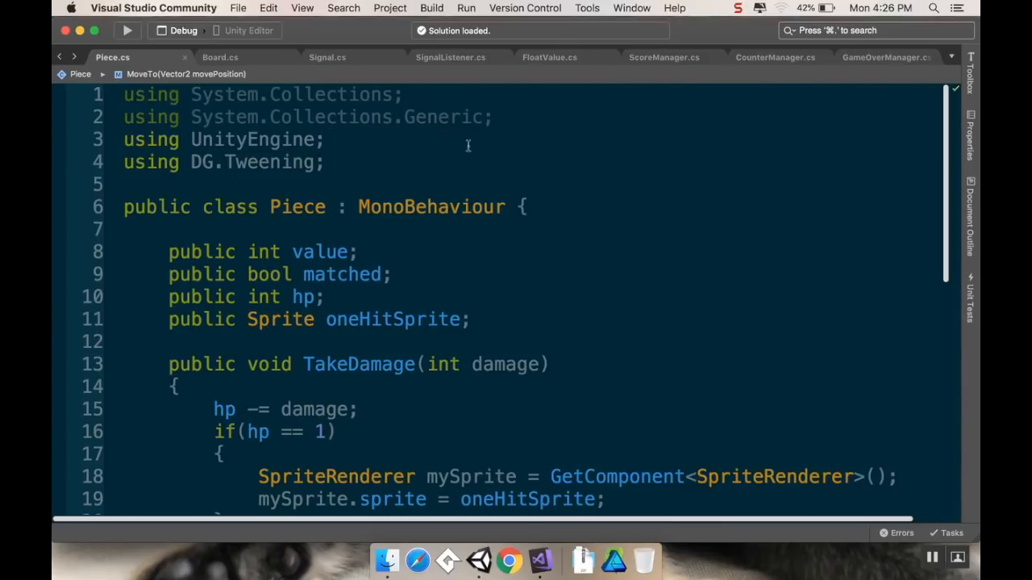
mouse_move(503, 122)
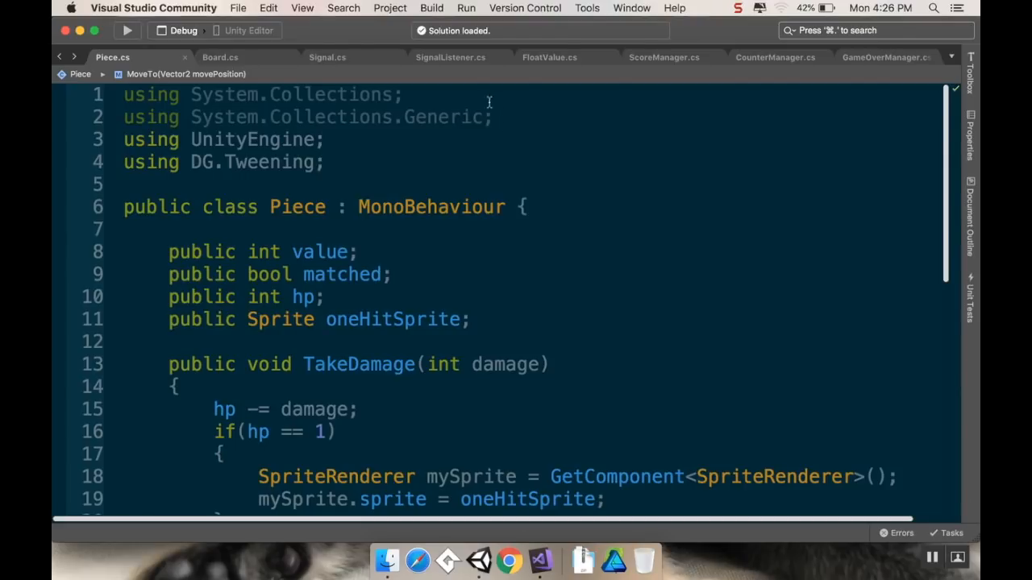
mouse_move(492, 116)
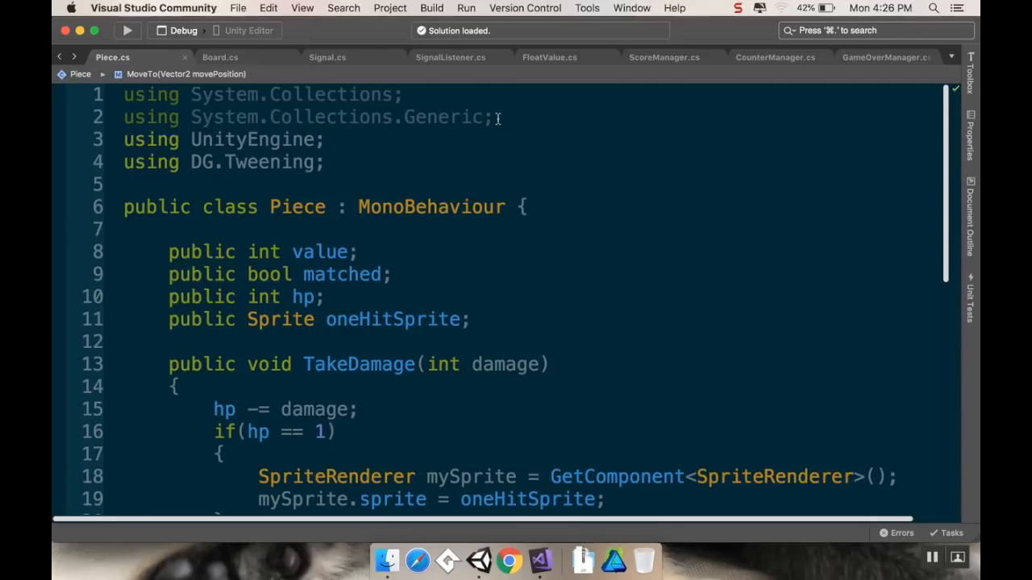
mouse_move(404, 207)
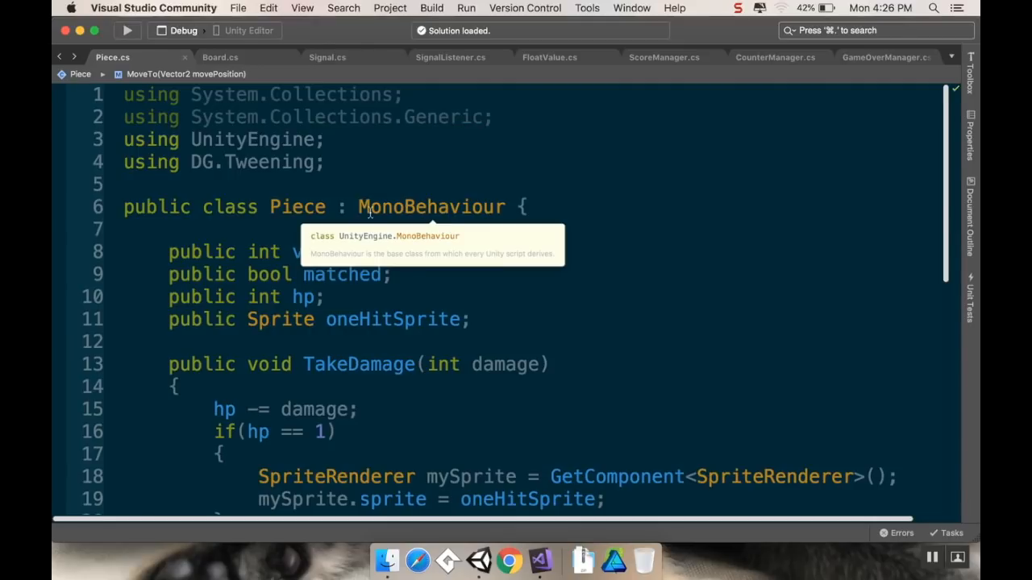
mouse_move(342, 192)
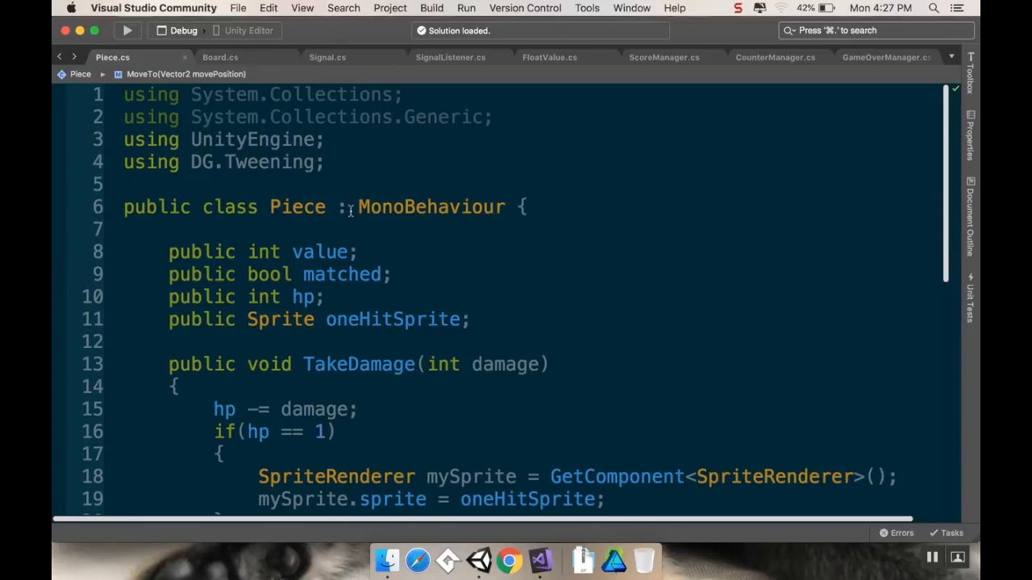
mouse_move(480, 87)
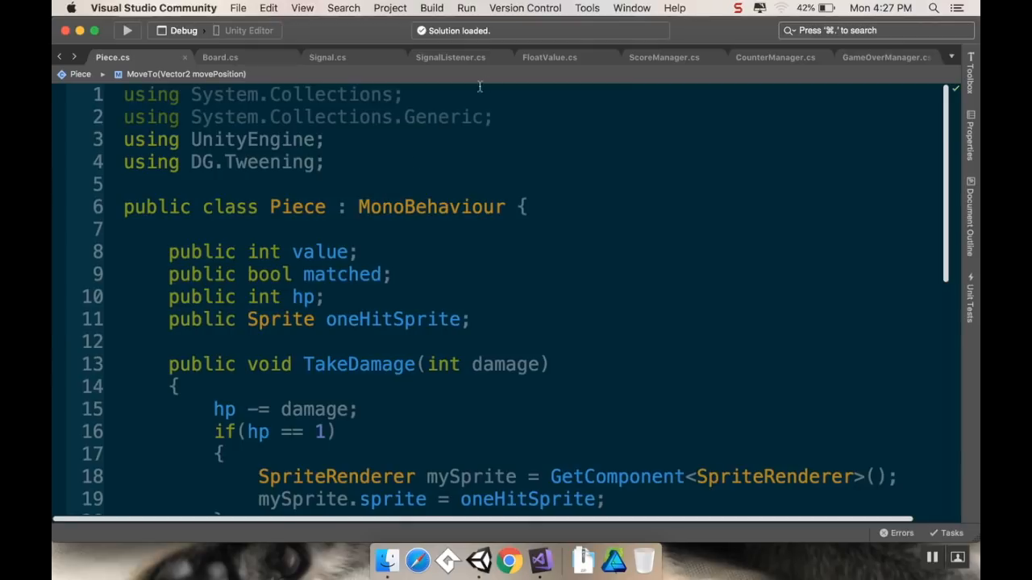
mouse_move(297, 42)
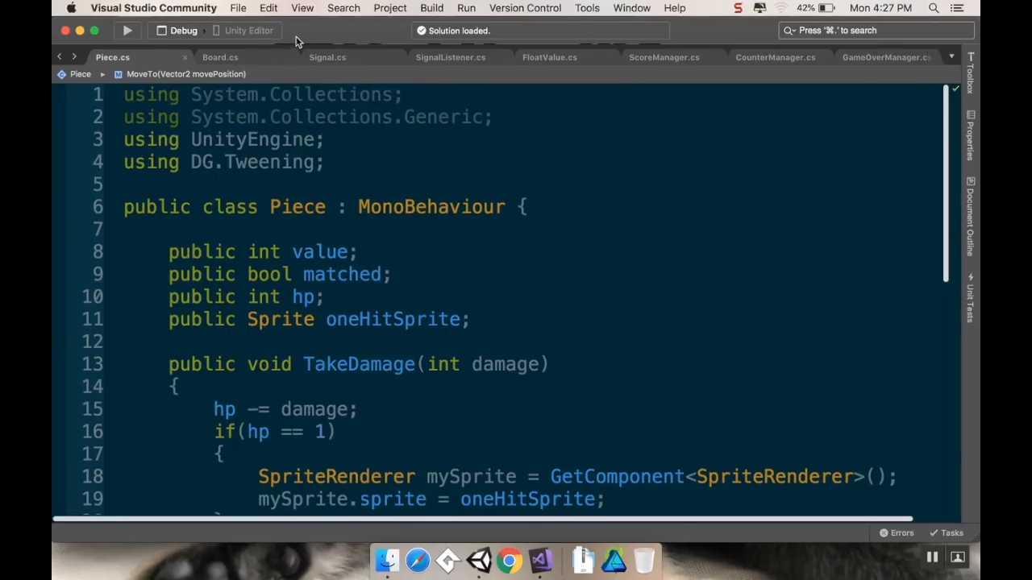
mouse_move(477, 132)
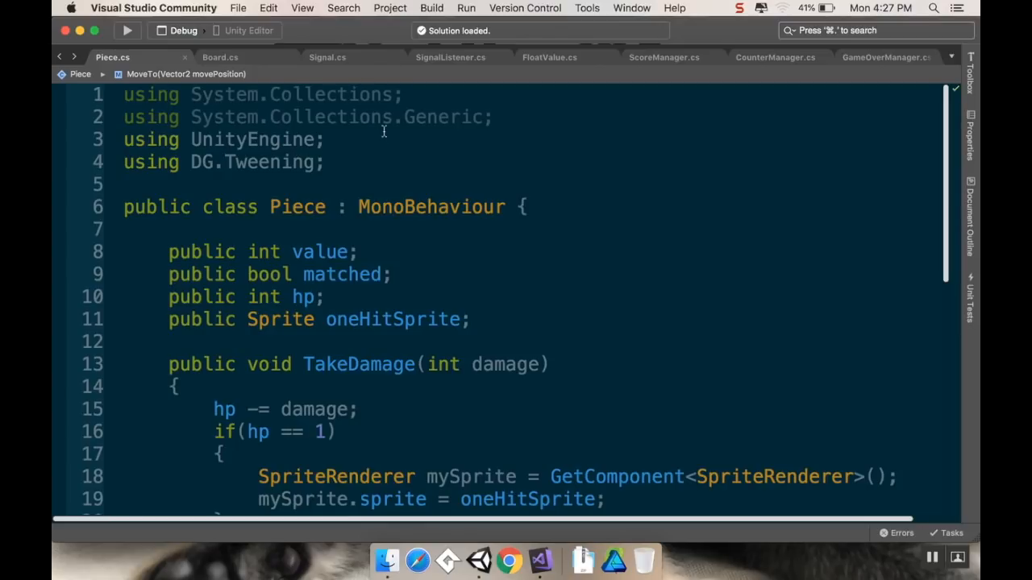
scroll(down, 3)
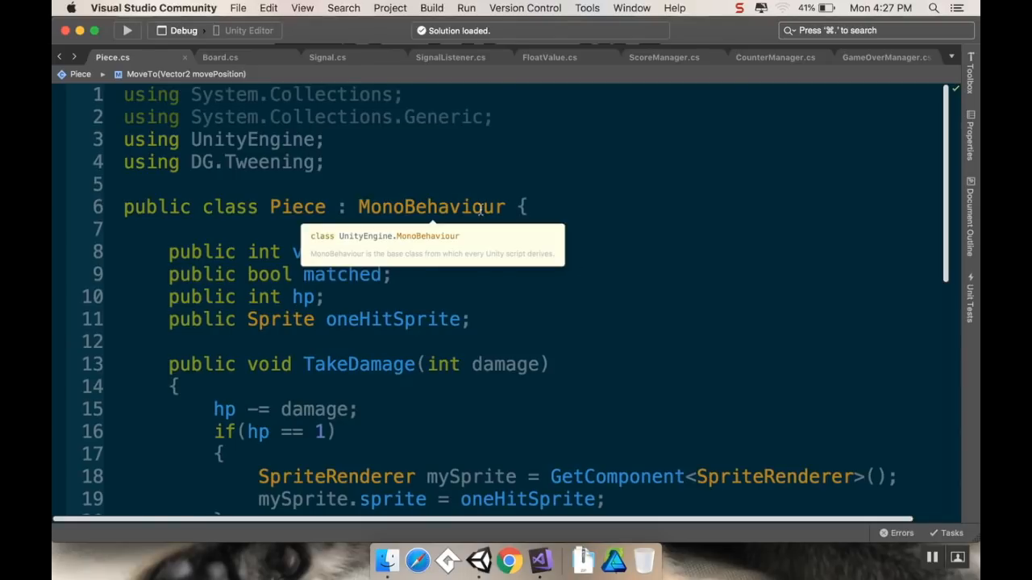
mouse_move(506, 194)
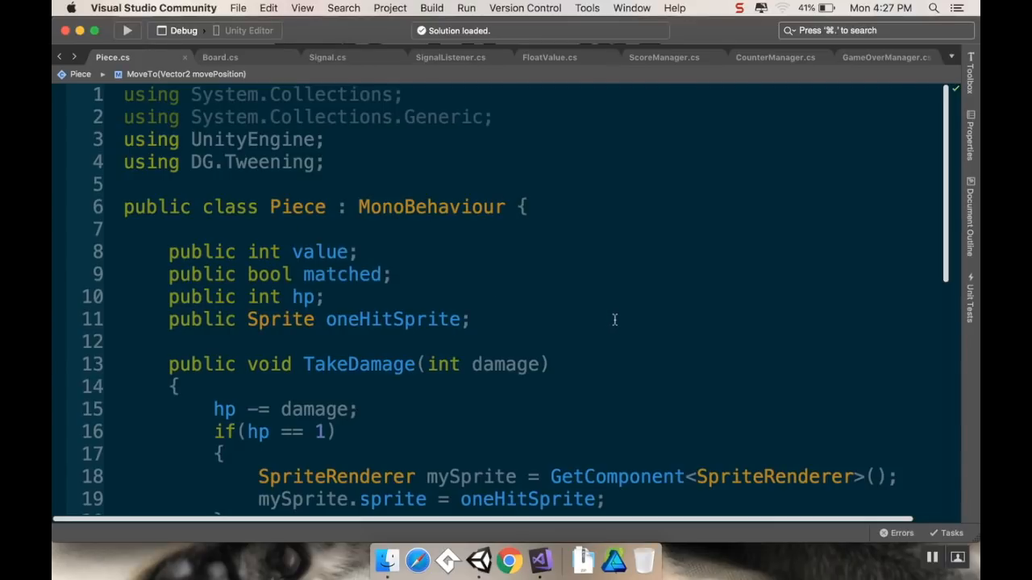
mouse_move(480, 557)
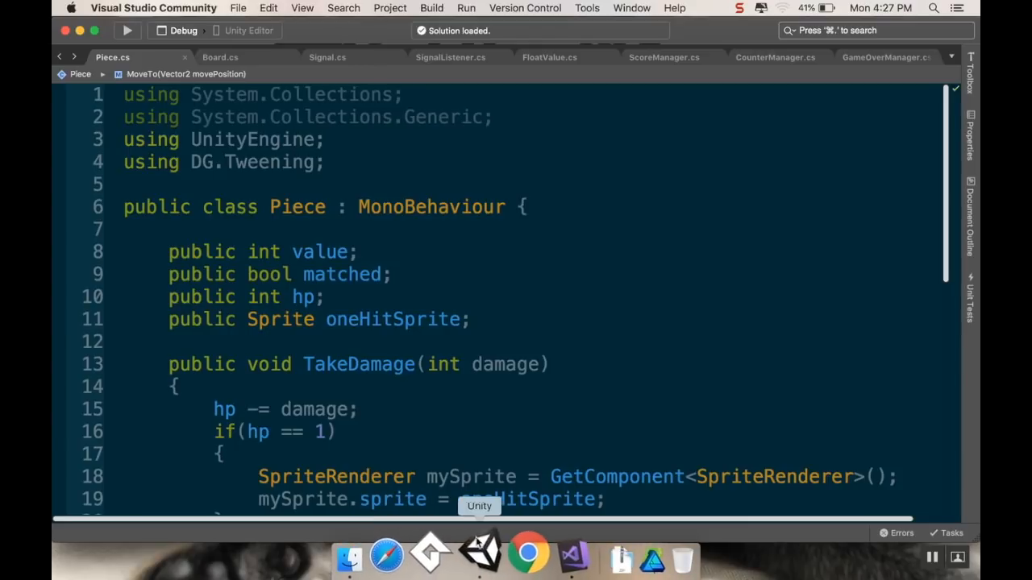
mouse_move(513, 551)
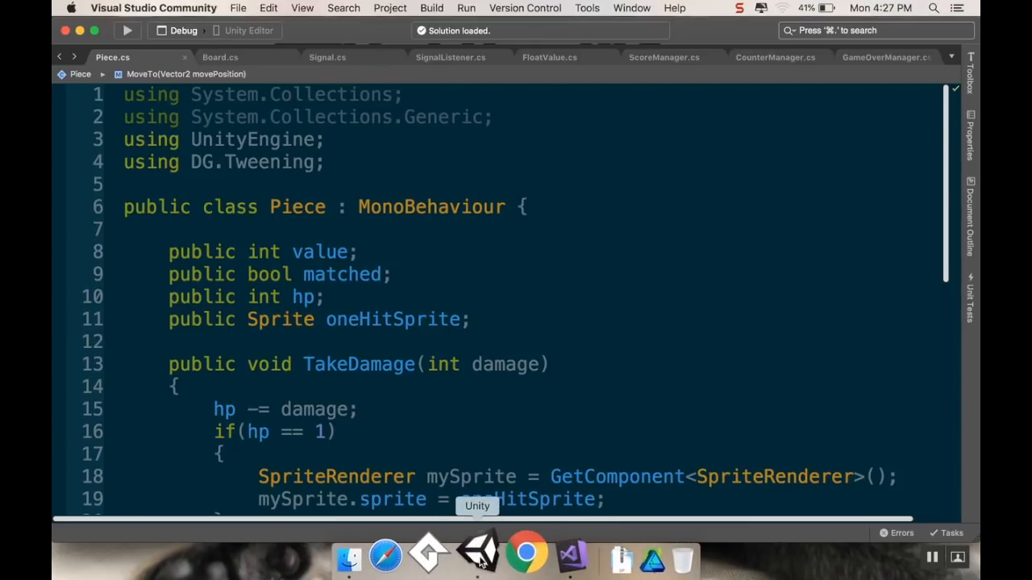
click(477, 556)
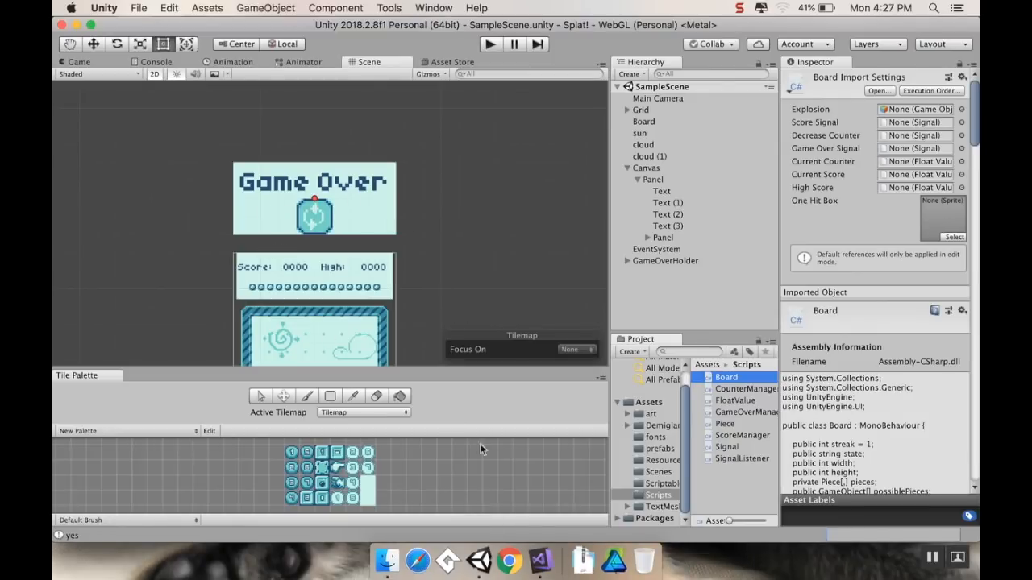
click(545, 558)
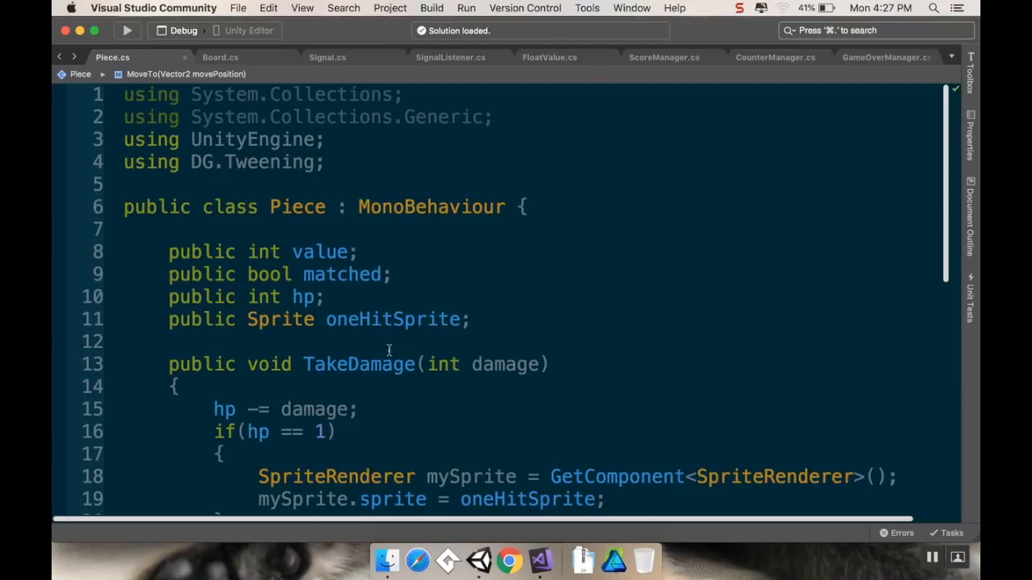
mouse_move(478, 306)
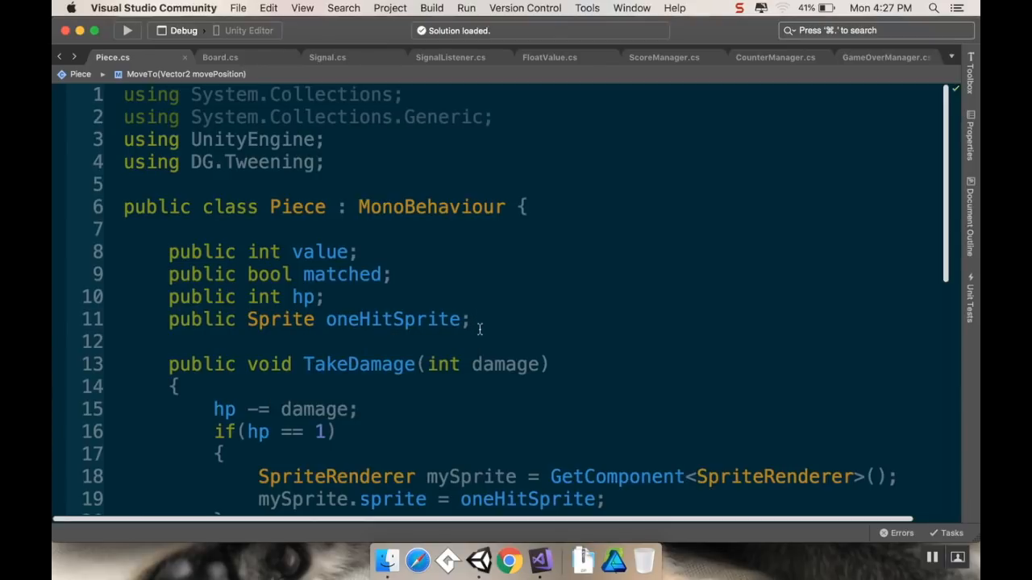
mouse_move(395, 296)
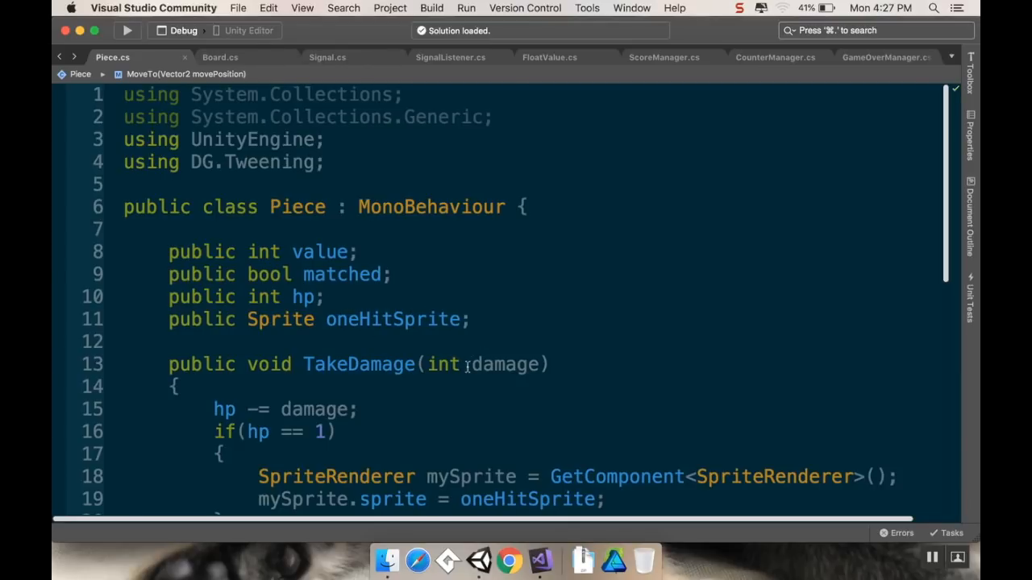
mouse_move(474, 555)
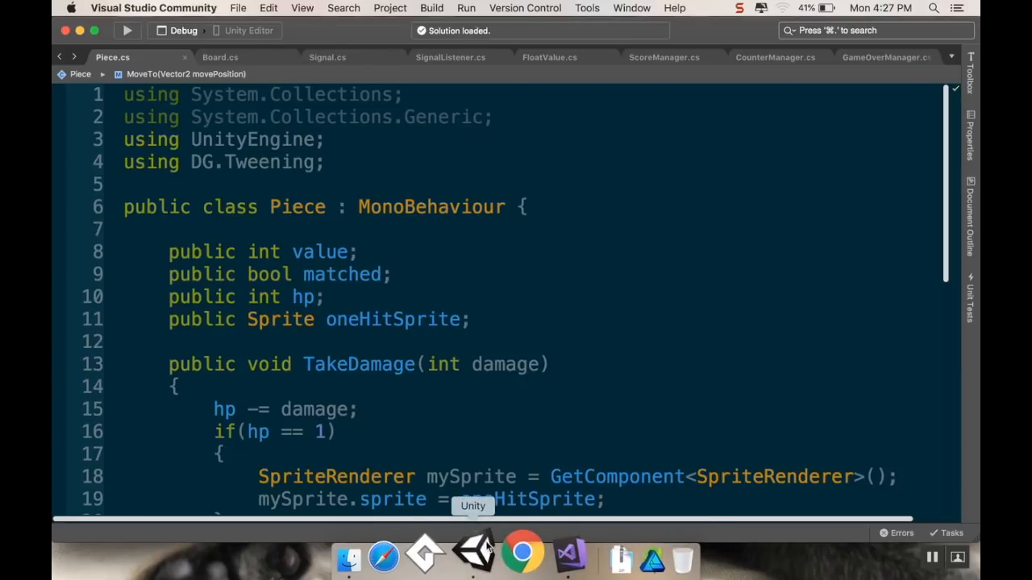
Bring the Unity editor with SampleScene and the Board's signal slots back to the front
click(474, 557)
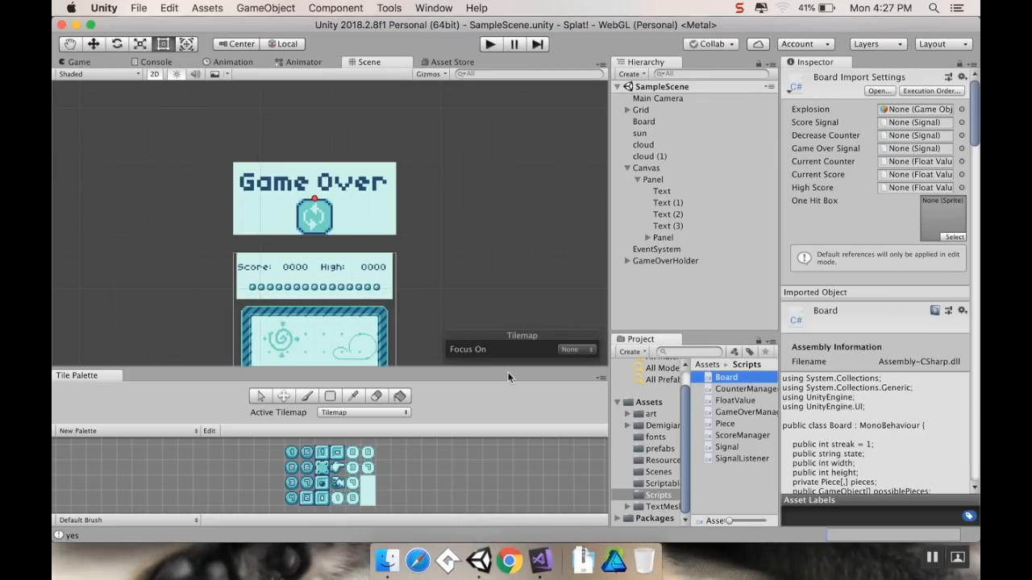
mouse_move(508, 369)
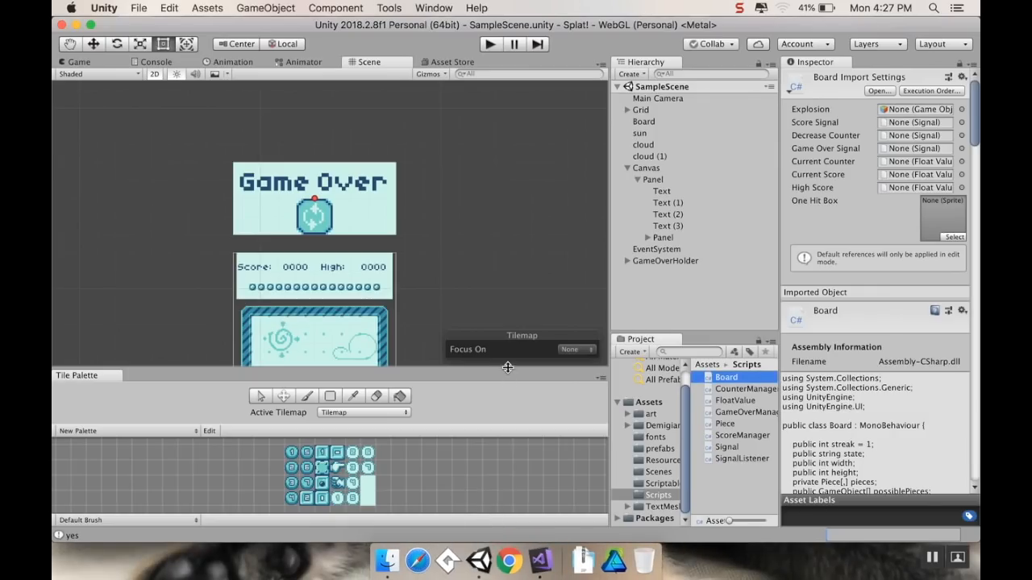
mouse_move(507, 379)
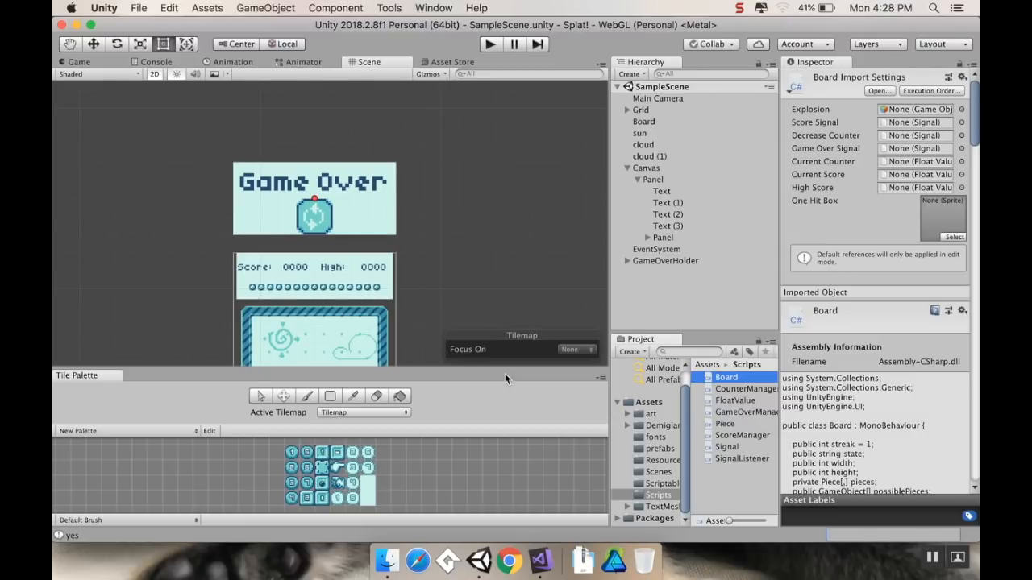
mouse_move(411, 277)
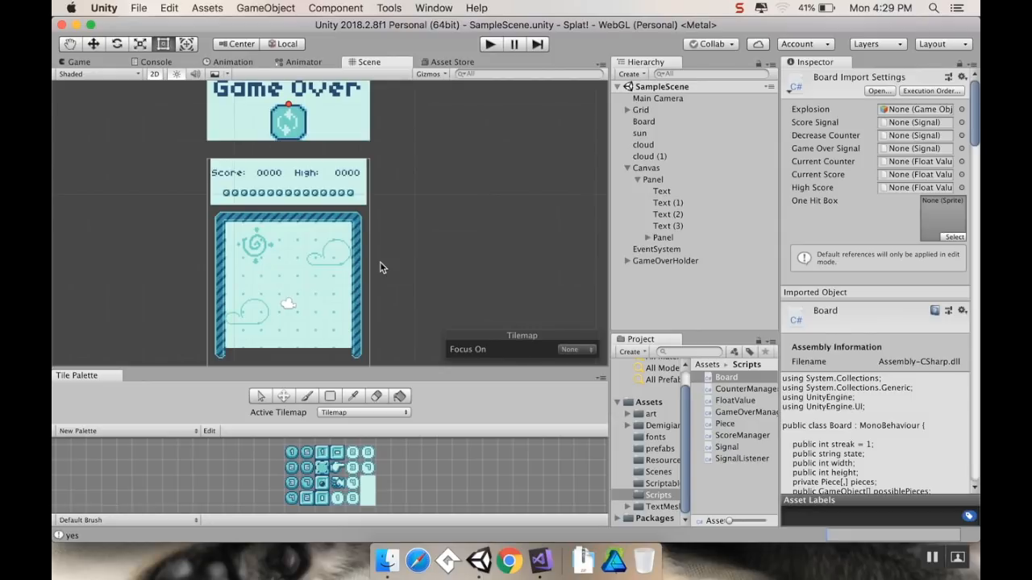
mouse_move(208, 164)
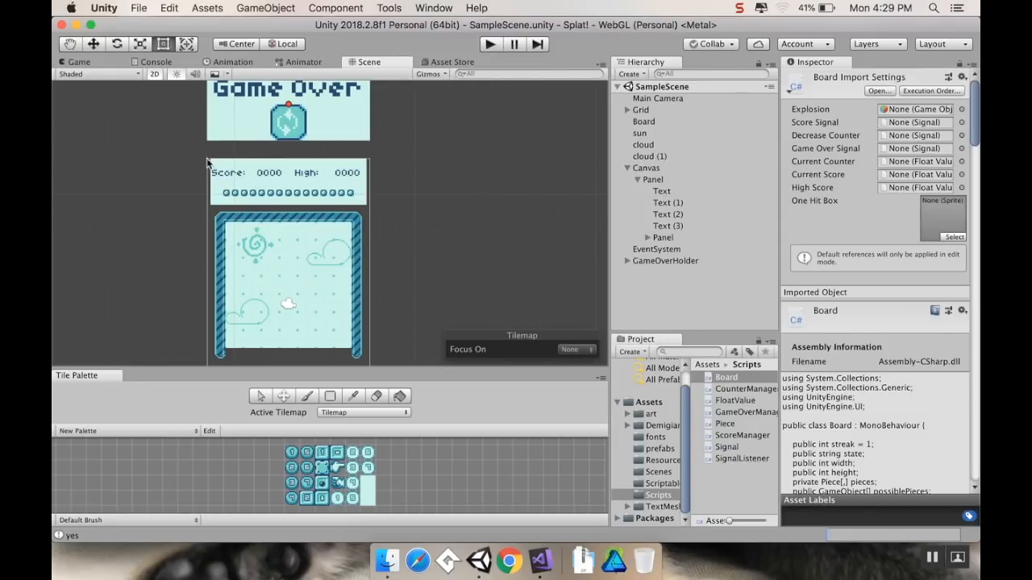
mouse_move(396, 263)
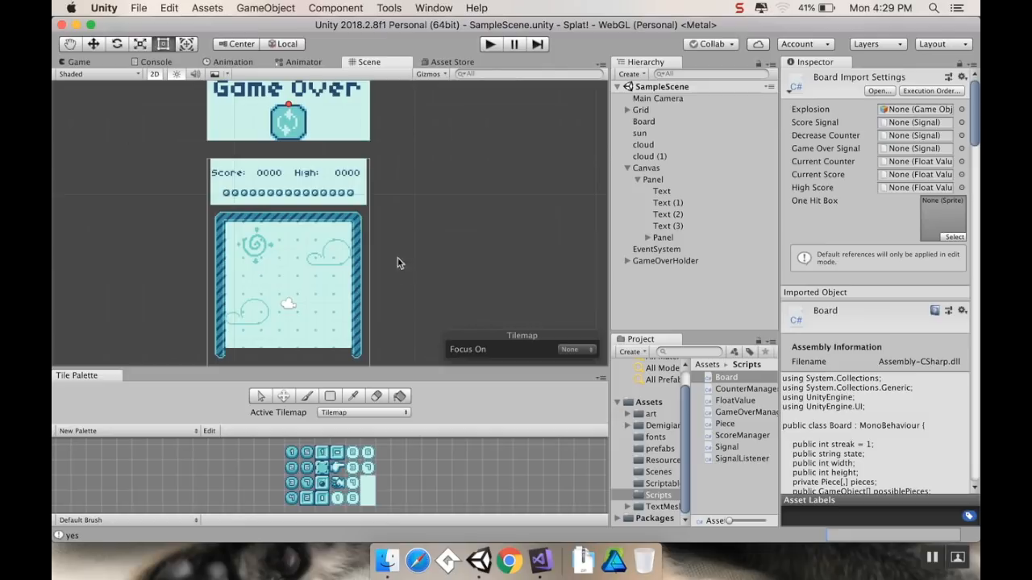
mouse_move(448, 253)
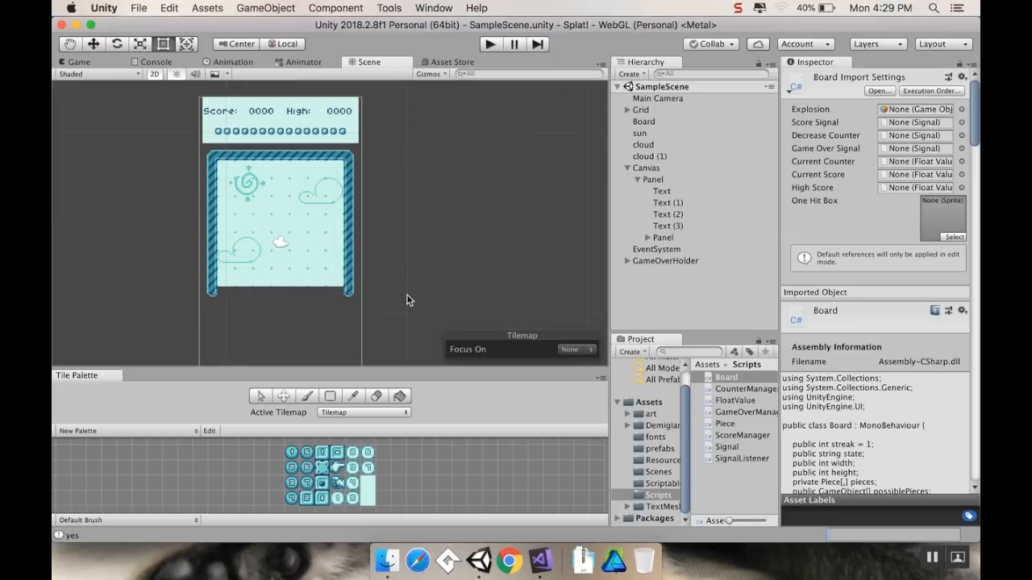
mouse_move(410, 282)
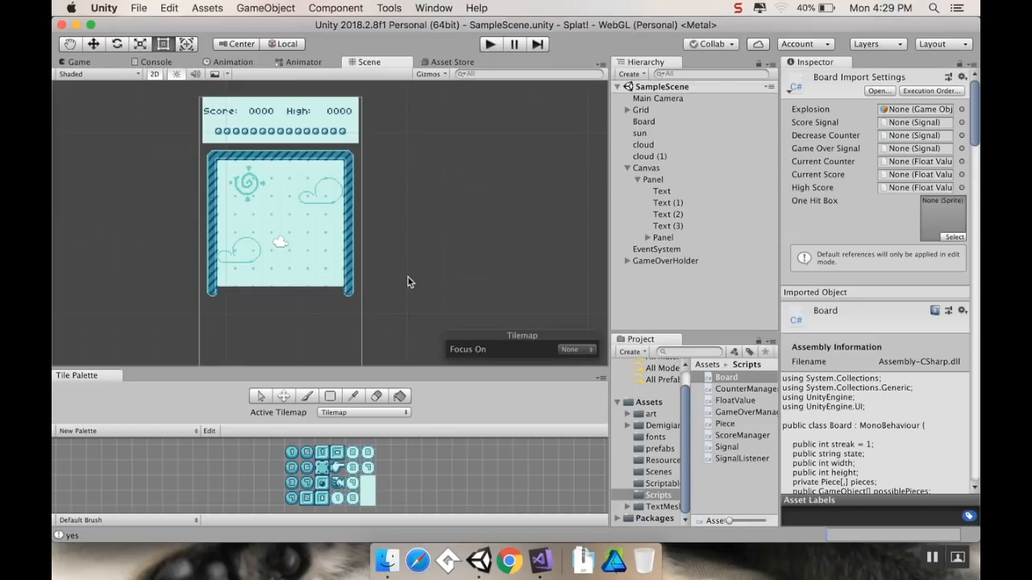
mouse_move(406, 287)
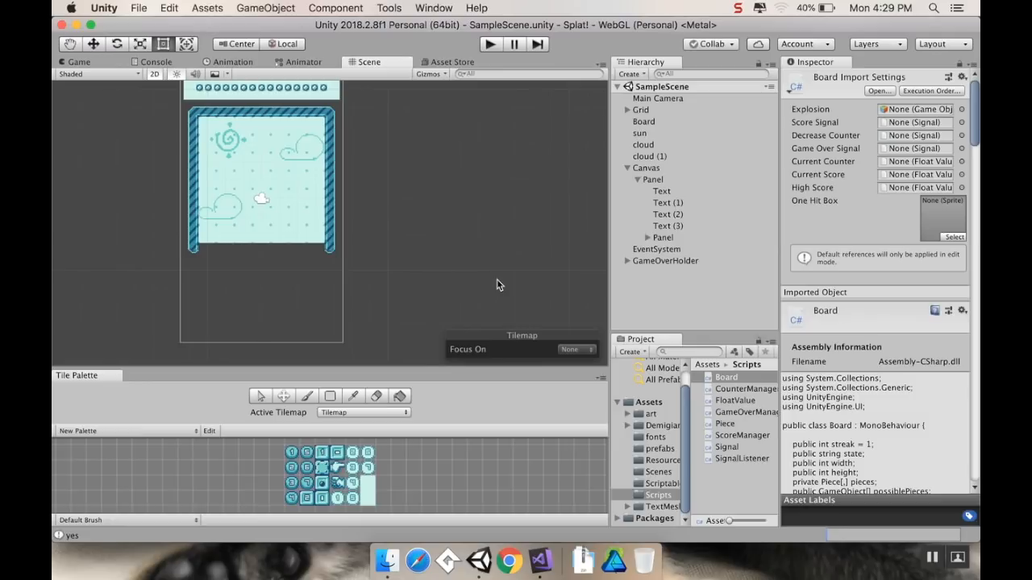
mouse_move(496, 245)
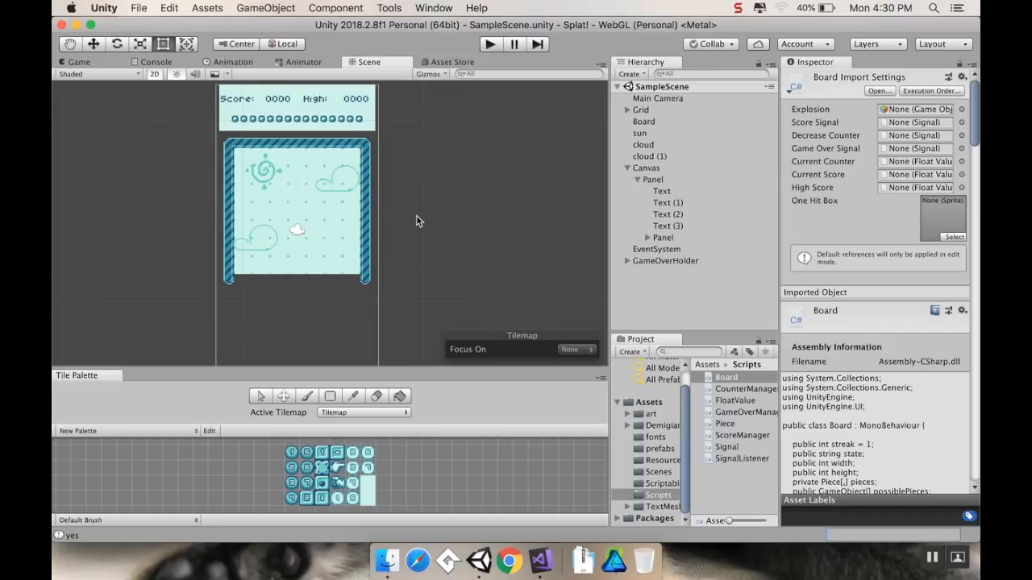
mouse_move(426, 219)
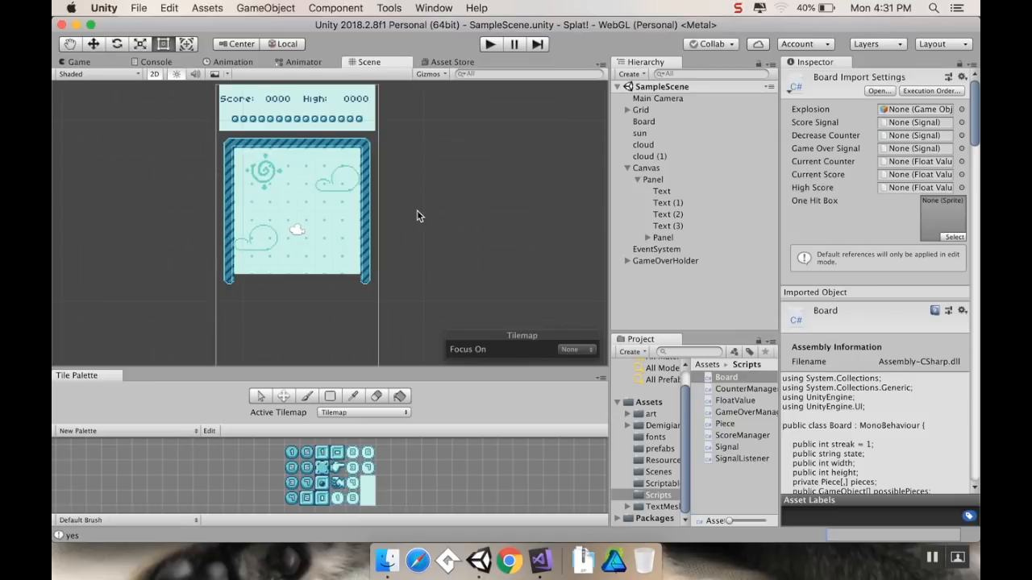
mouse_move(428, 218)
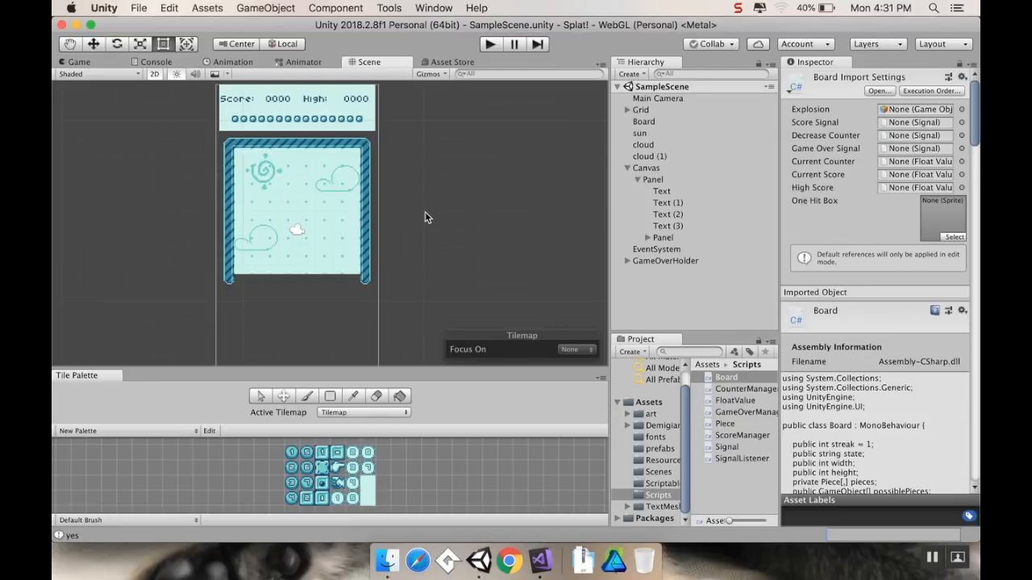